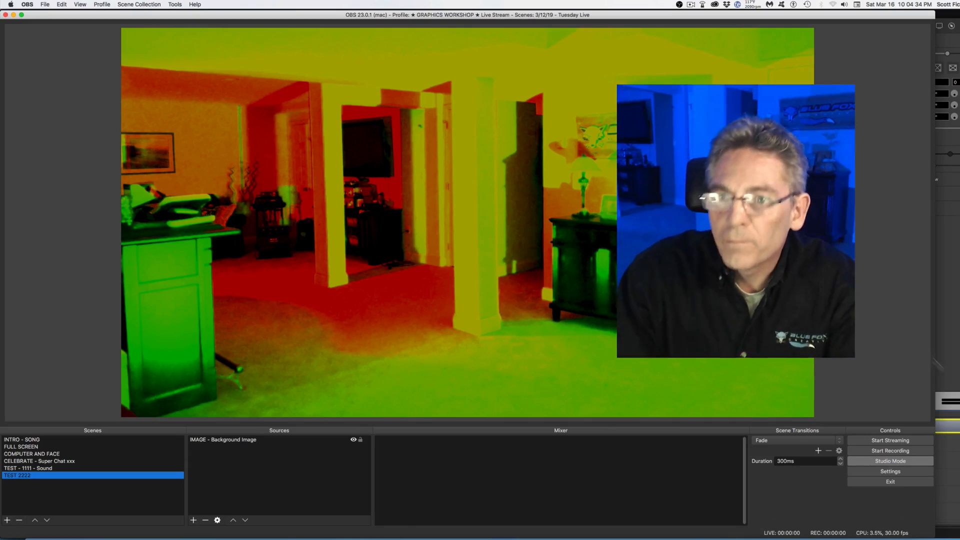
# Step: Open the Hotkeys page of OBS Settings and scroll through each scene's hotkeys
pyautogui.click(766, 530)
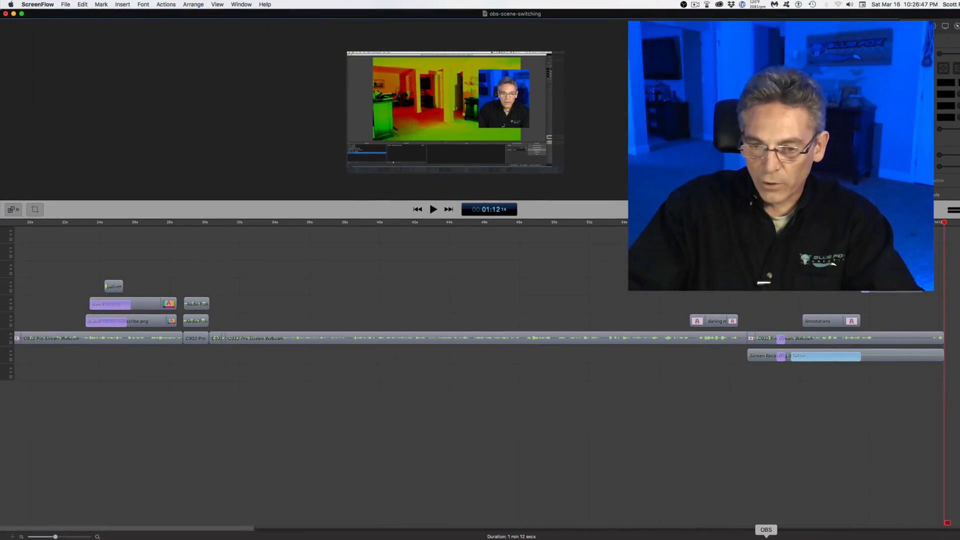
pyautogui.click(766, 530)
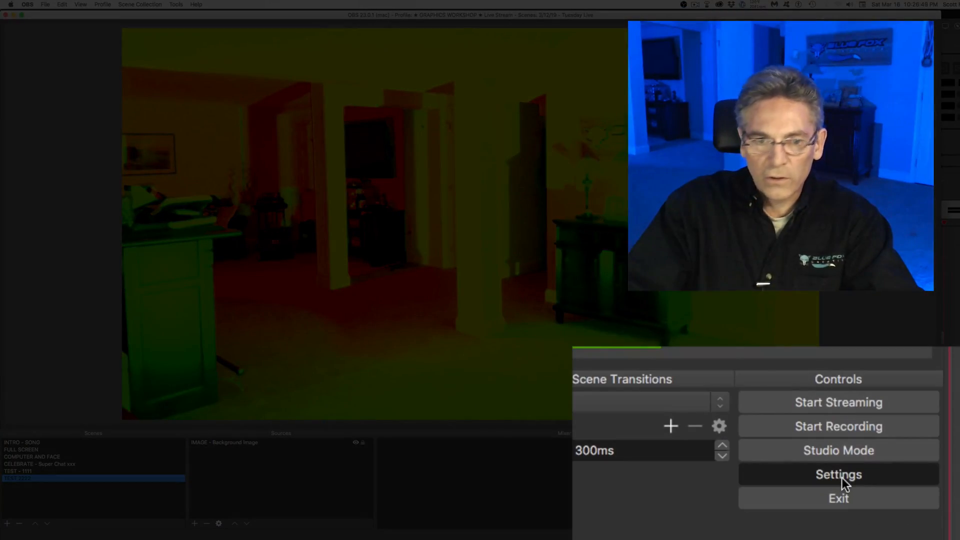
pyautogui.click(838, 474)
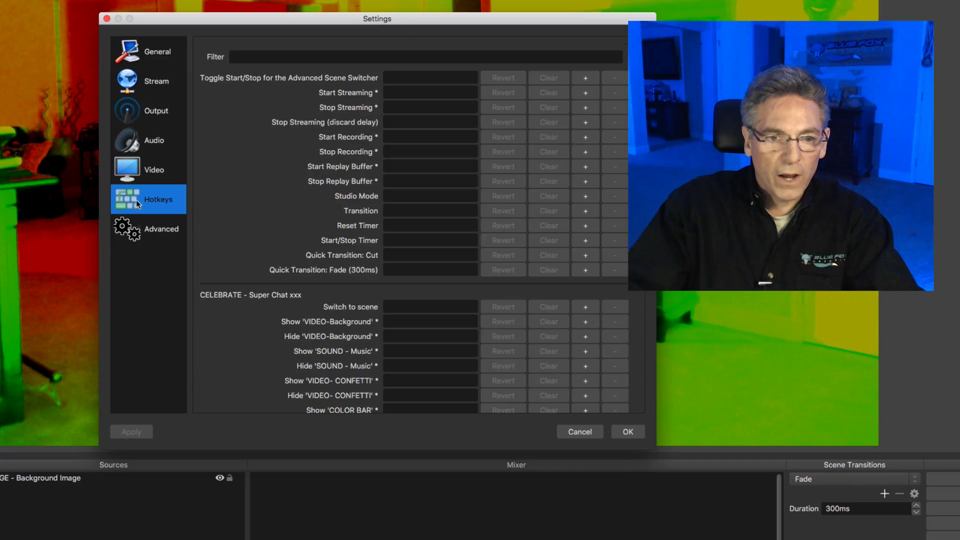
pyautogui.scroll(-3)
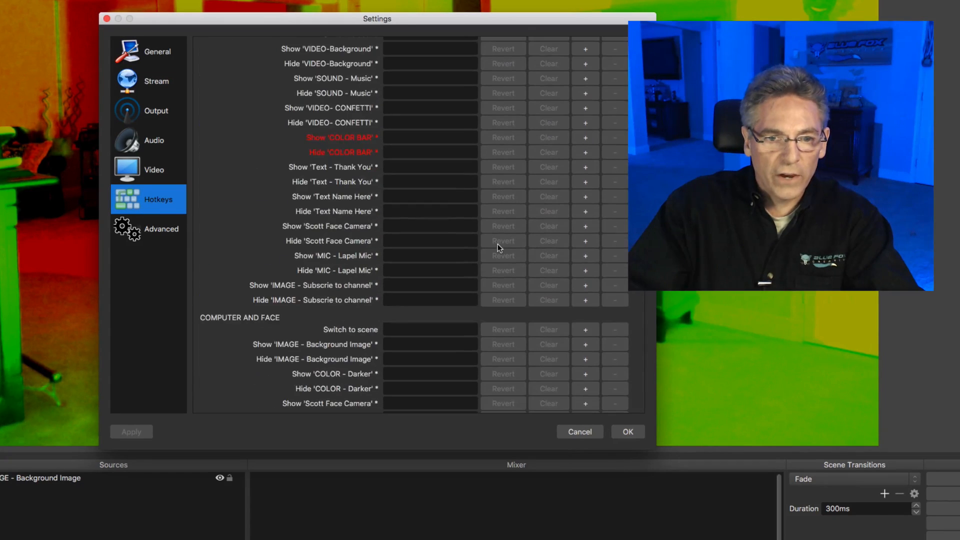
pyautogui.scroll(-3)
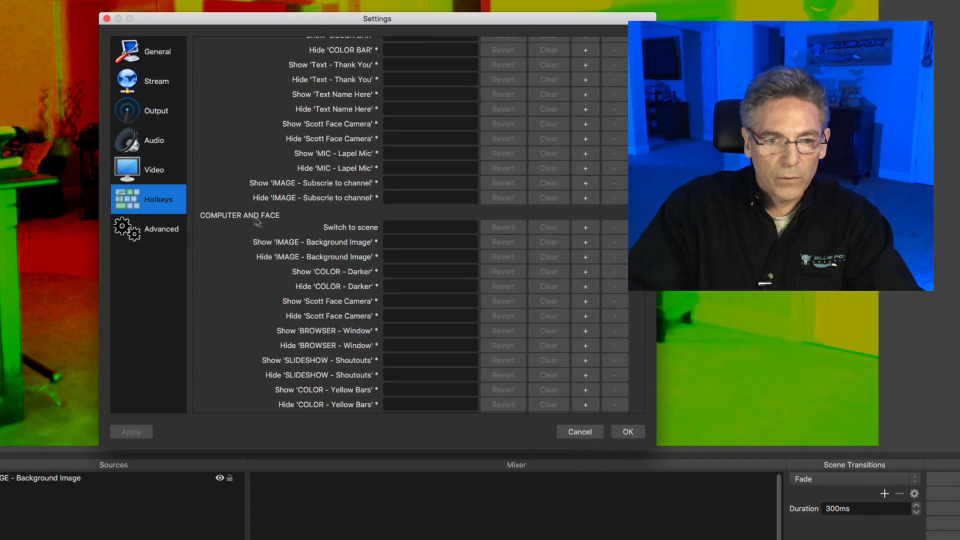
pyautogui.scroll(-3)
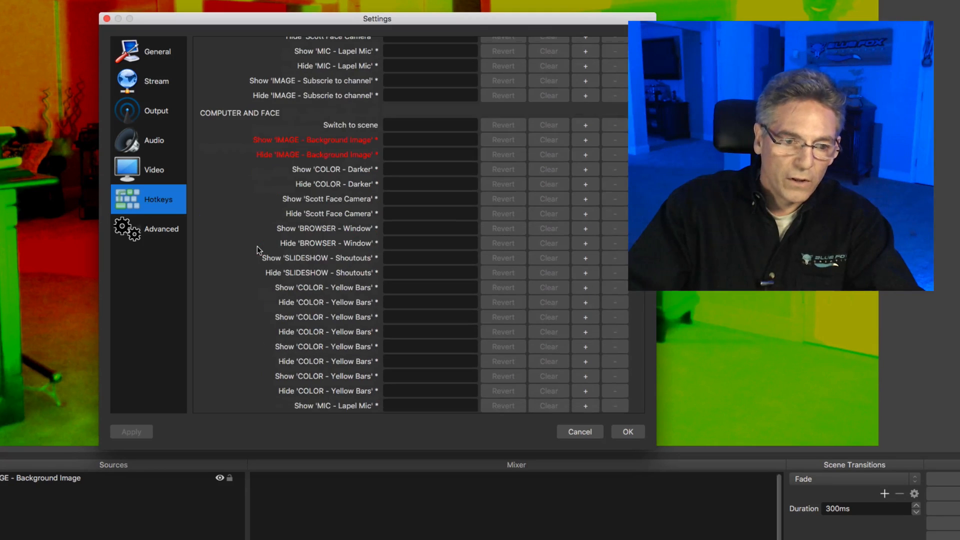
pyautogui.scroll(-3)
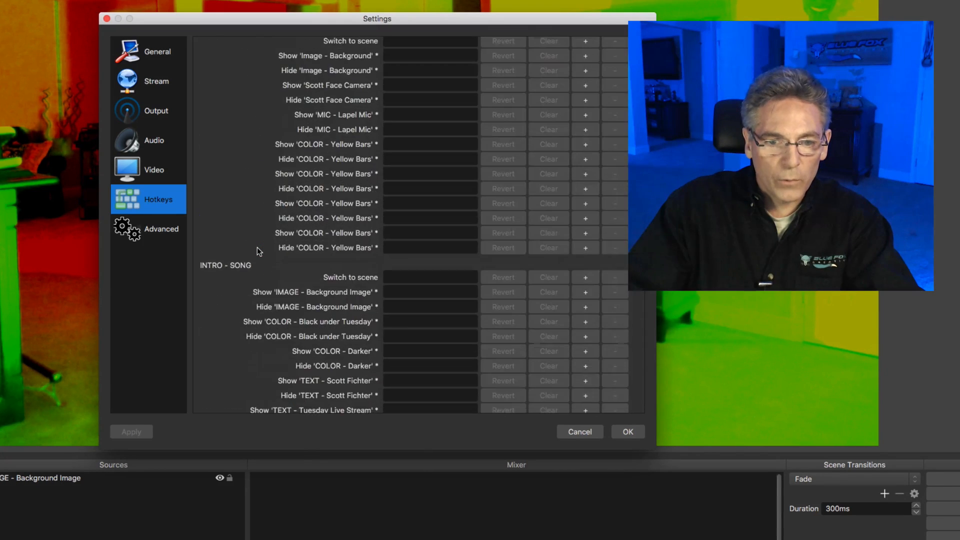
pyautogui.scroll(-3)
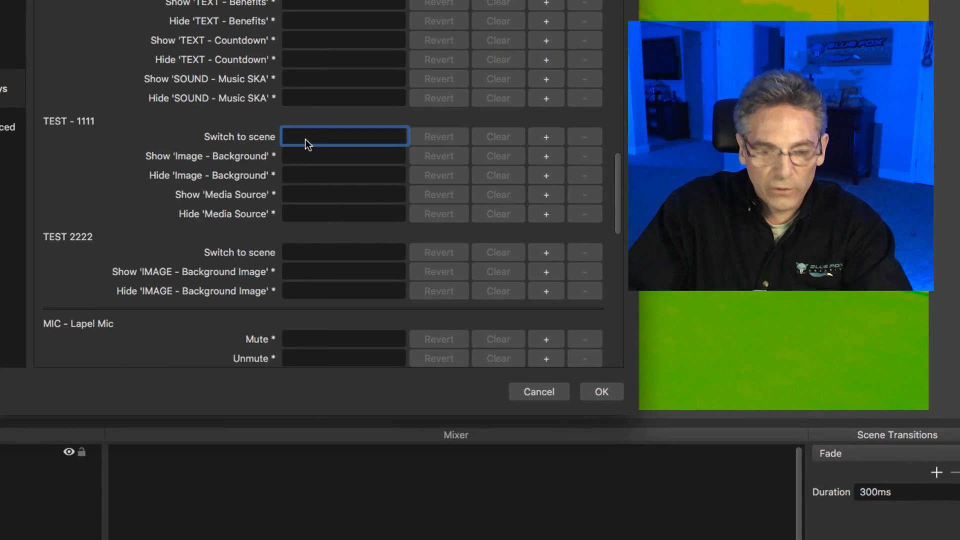
pyautogui.write('1')
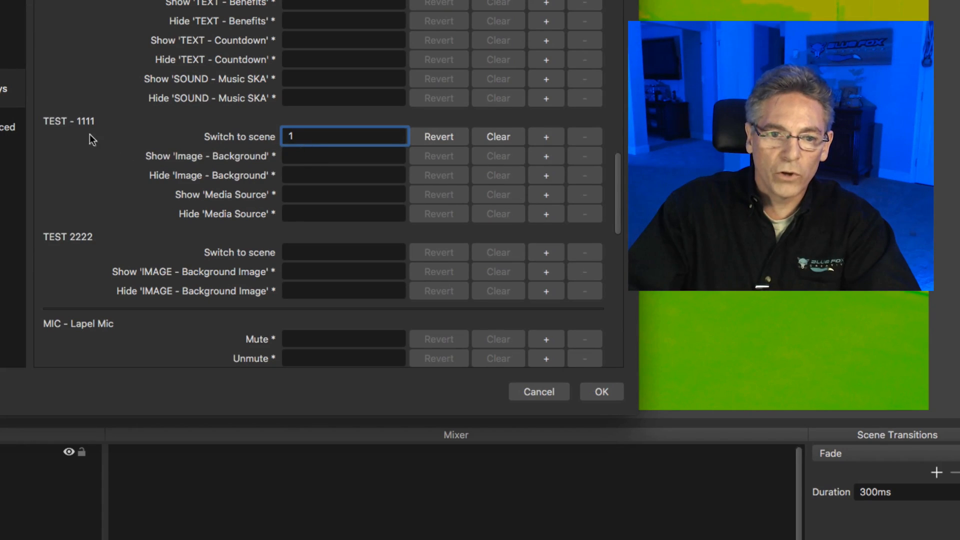
pyautogui.click(344, 252)
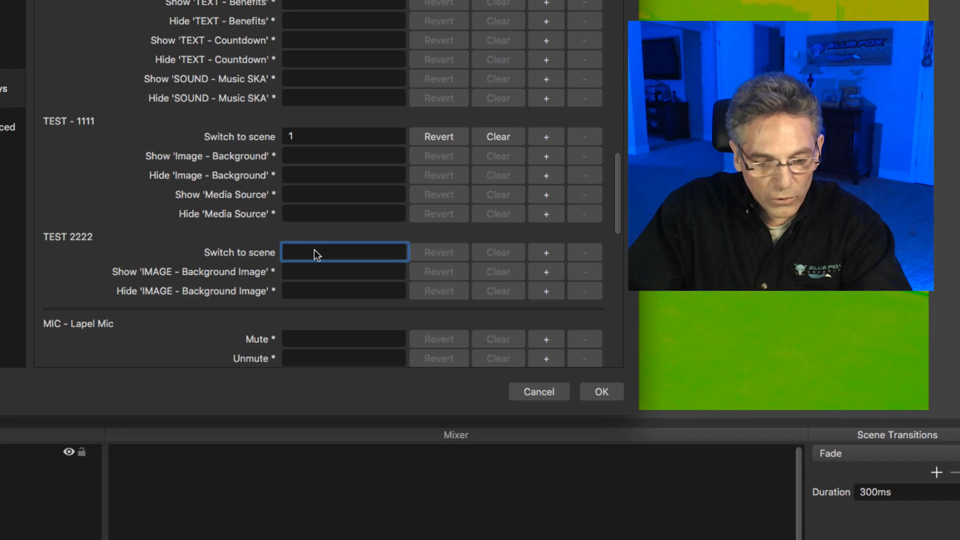
pyautogui.write('2')
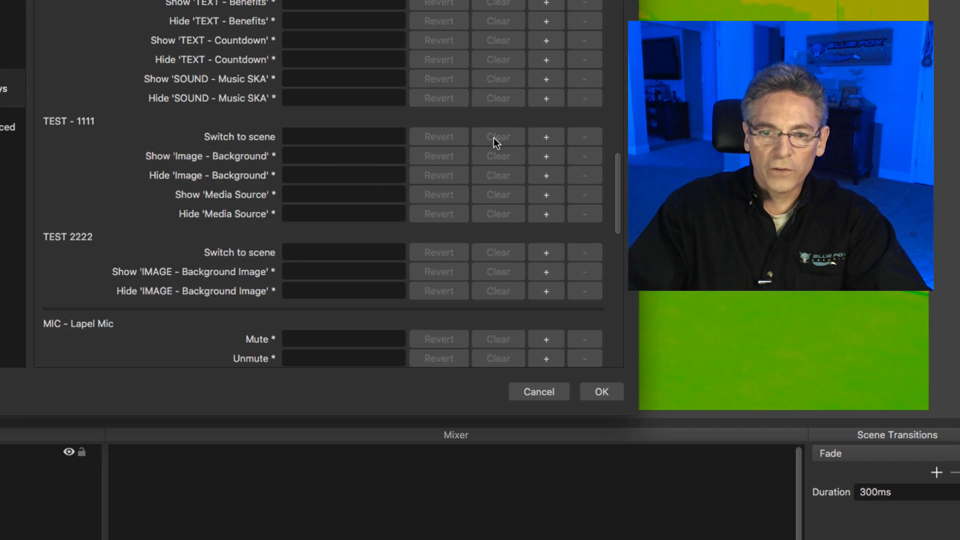
pyautogui.click(344, 136)
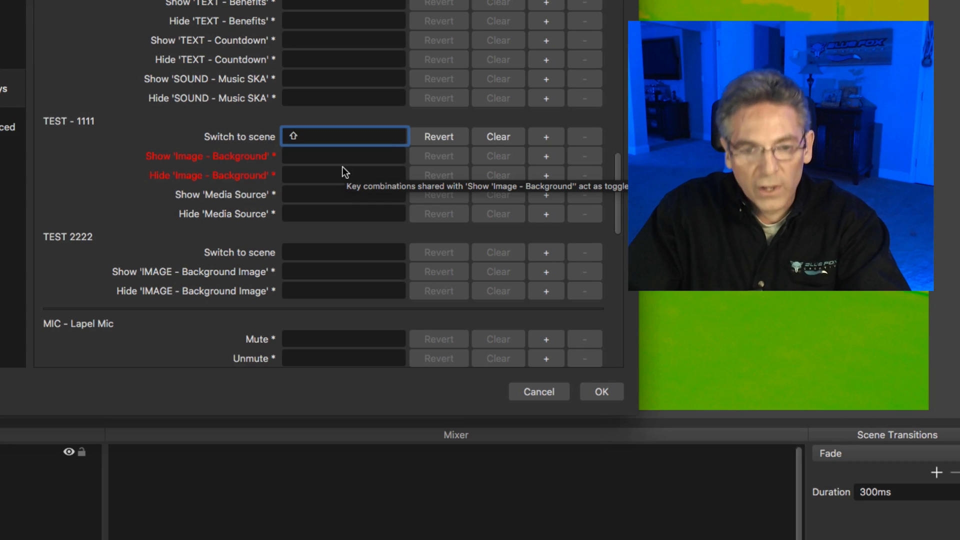
pyautogui.write('1')
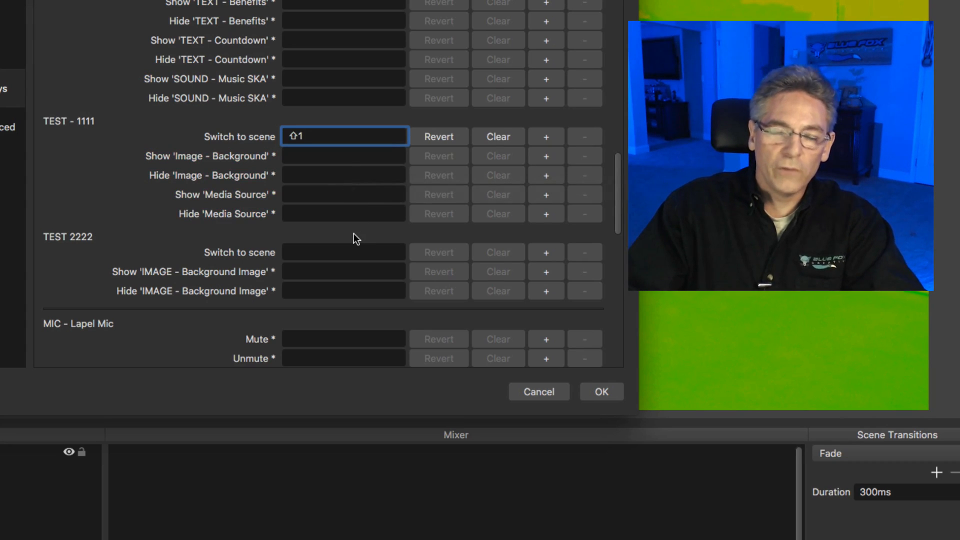
pyautogui.click(498, 136)
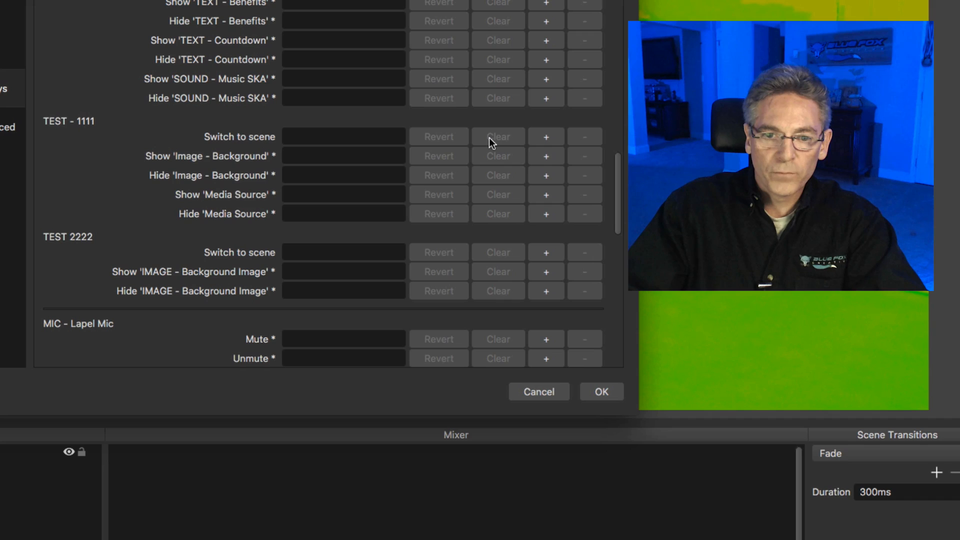
pyautogui.scroll(3)
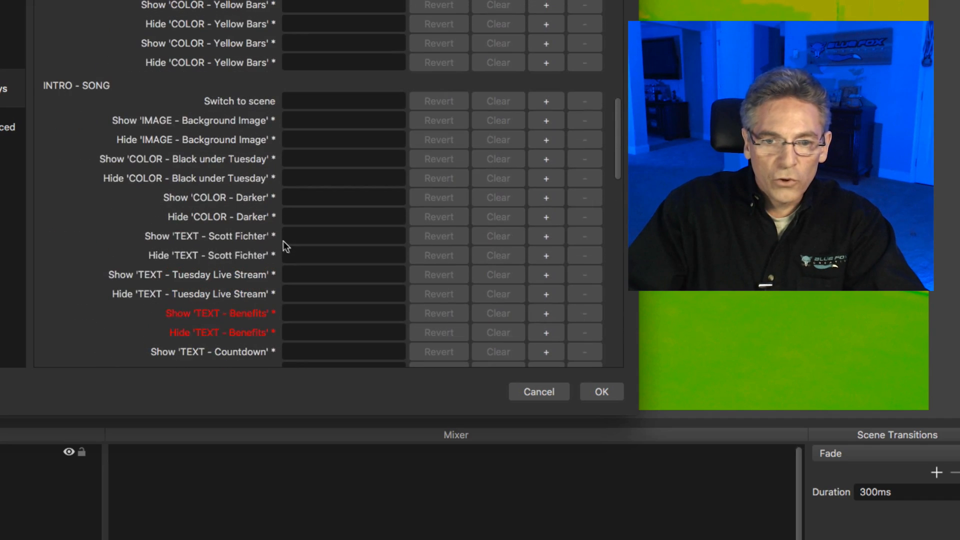
pyautogui.scroll(3)
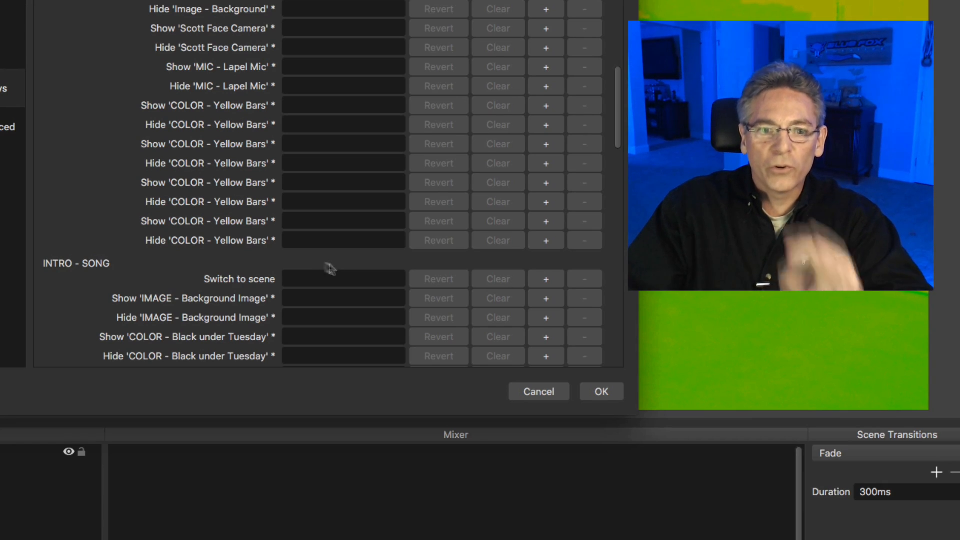
pyautogui.moveTo(404, 283)
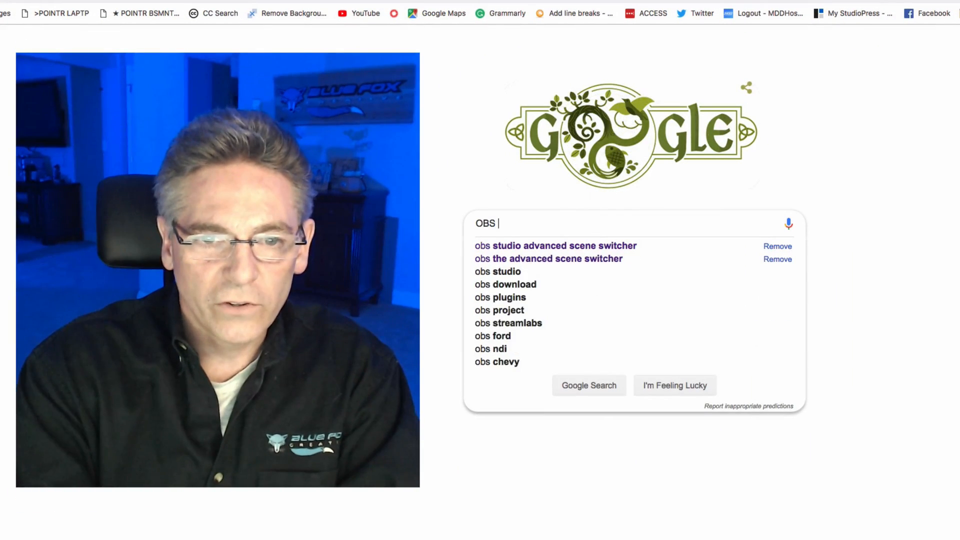
# Step: Search Google for 'obs studio advanced scene switcher' and open the obsproject.com plugin result
pyautogui.write('Studio A')
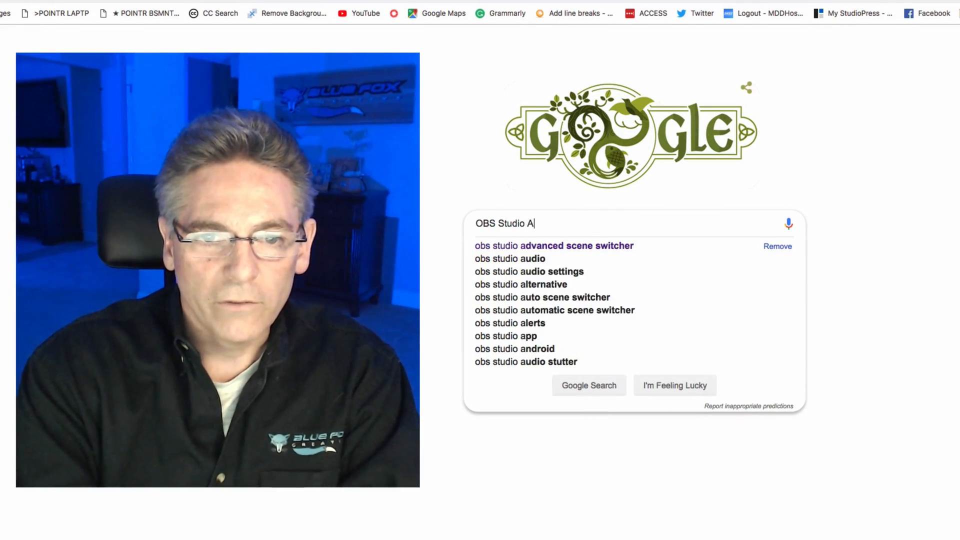
pyautogui.click(553, 245)
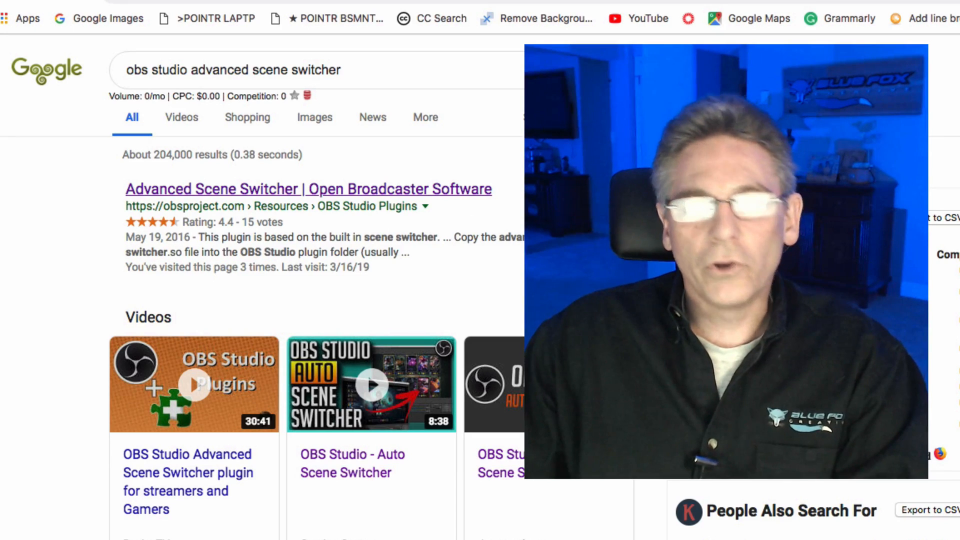
pyautogui.click(308, 189)
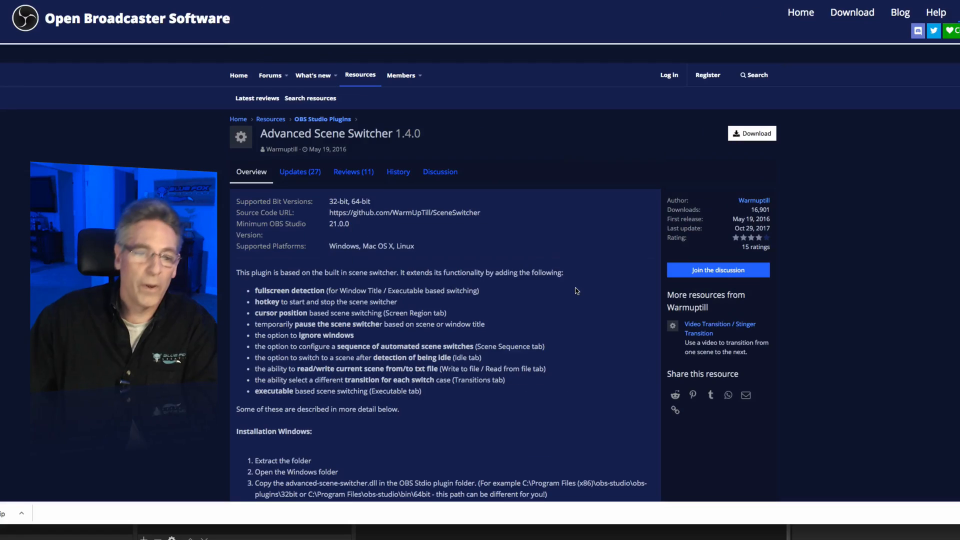
# Step: Scroll to the installation section and highlight the macOS and Linux instructions
pyautogui.scroll(-3)
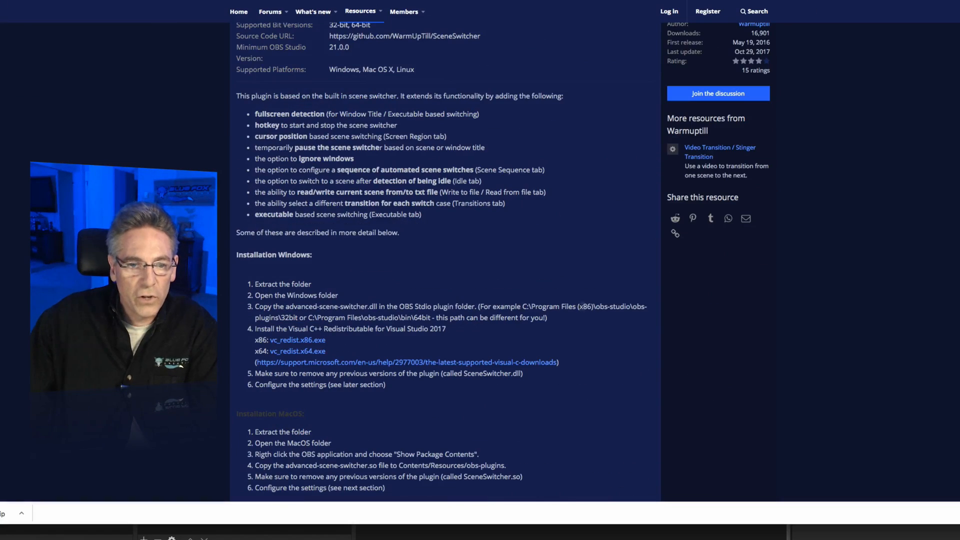
pyautogui.scroll(3)
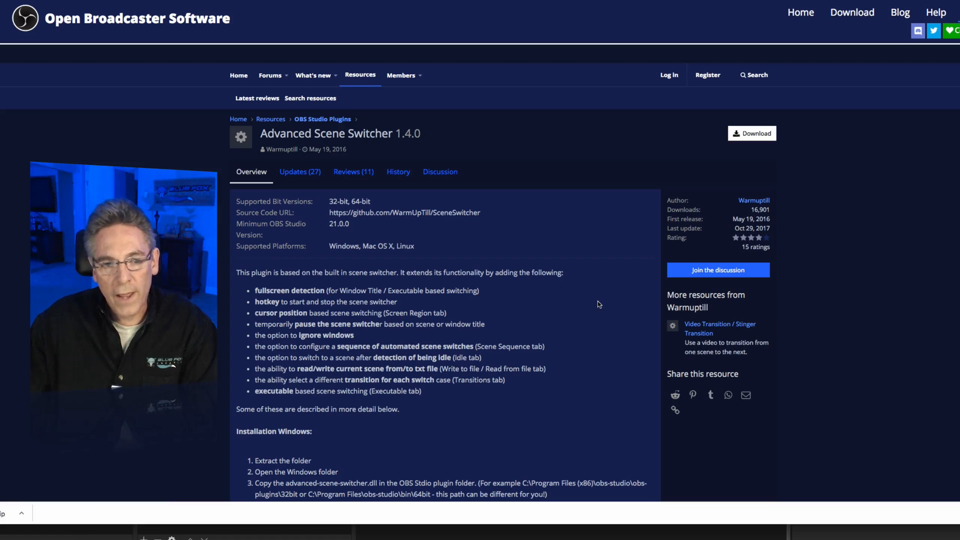
pyautogui.moveTo(586, 322)
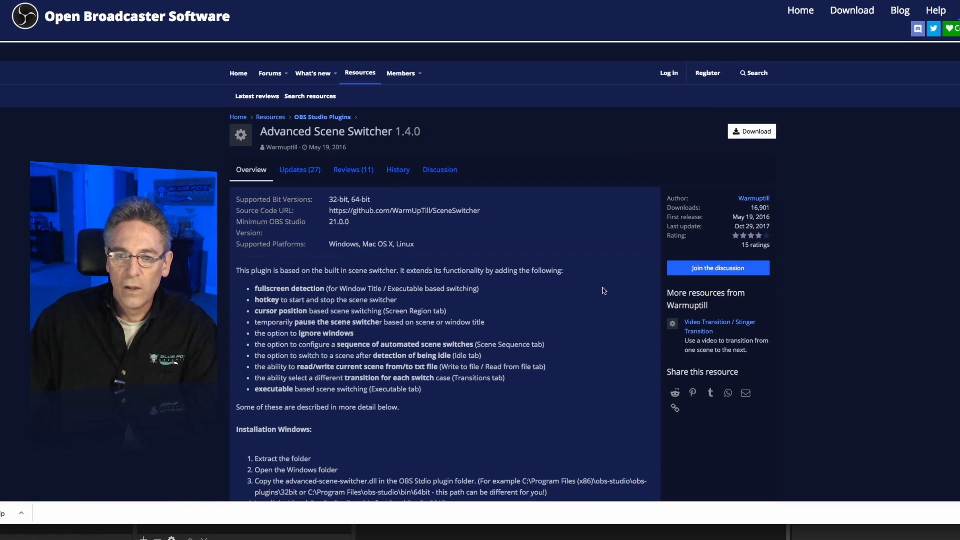
pyautogui.moveTo(752, 131)
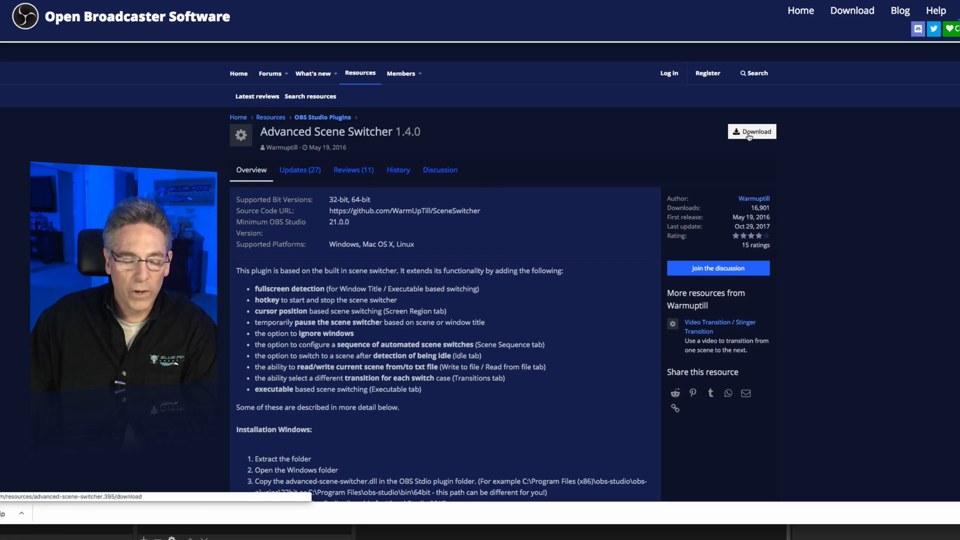
pyautogui.scroll(-3)
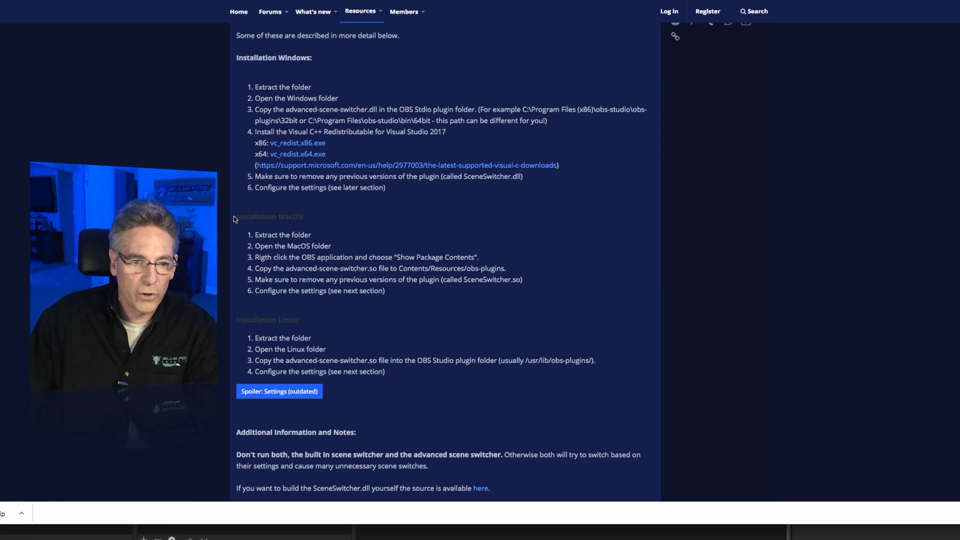
pyautogui.moveTo(235, 216); pyautogui.dragTo(385, 371)
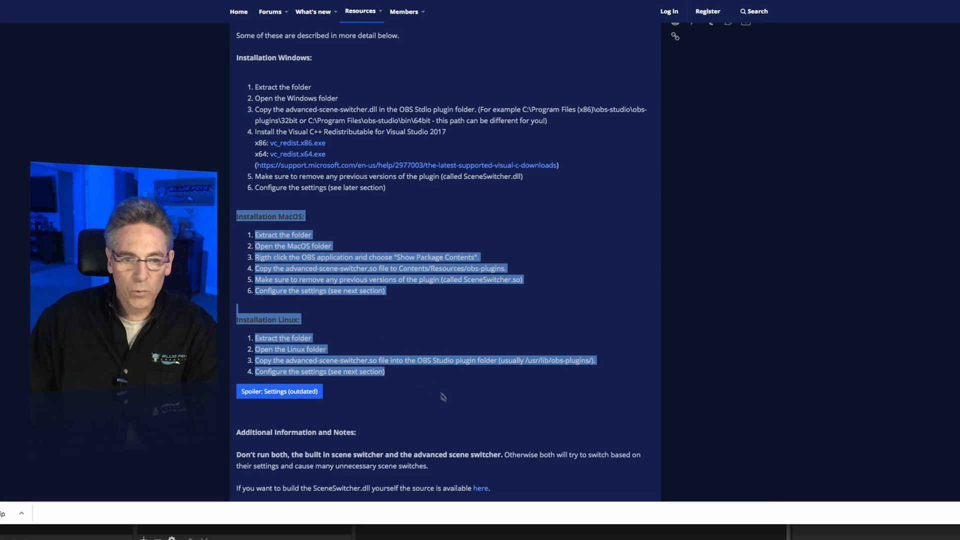
pyautogui.moveTo(679, 106)
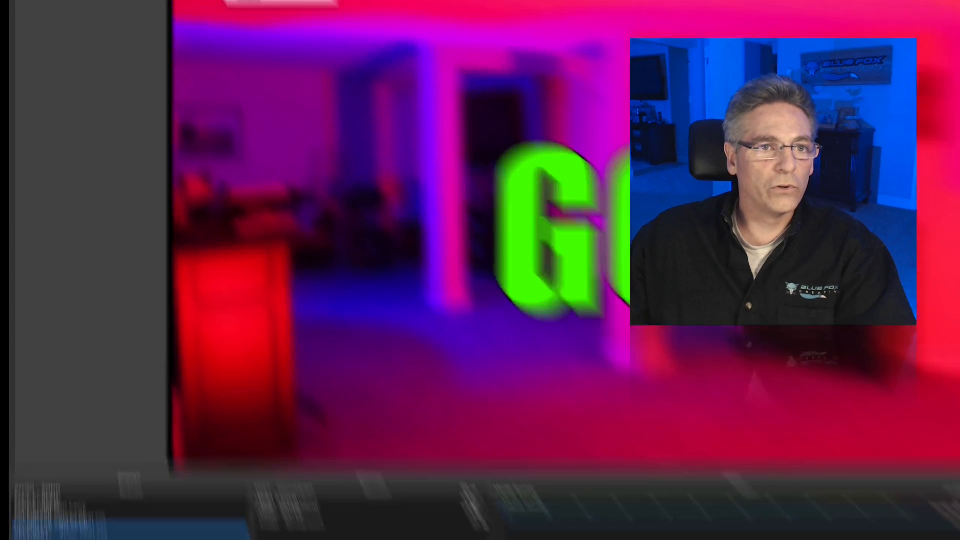
# Step: Launch Advanced Scene Switcher from the OBS Tools menu
pyautogui.click(344, 31)
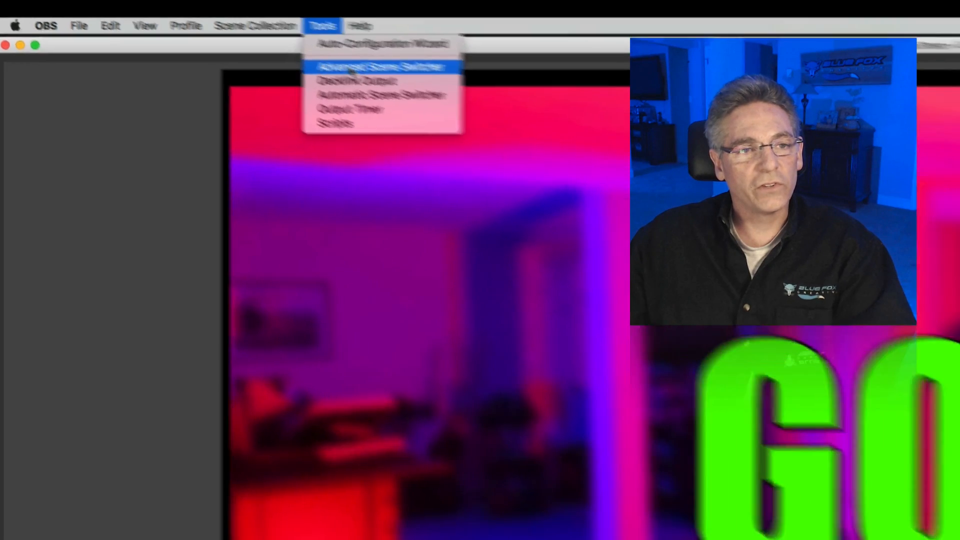
pyautogui.click(381, 66)
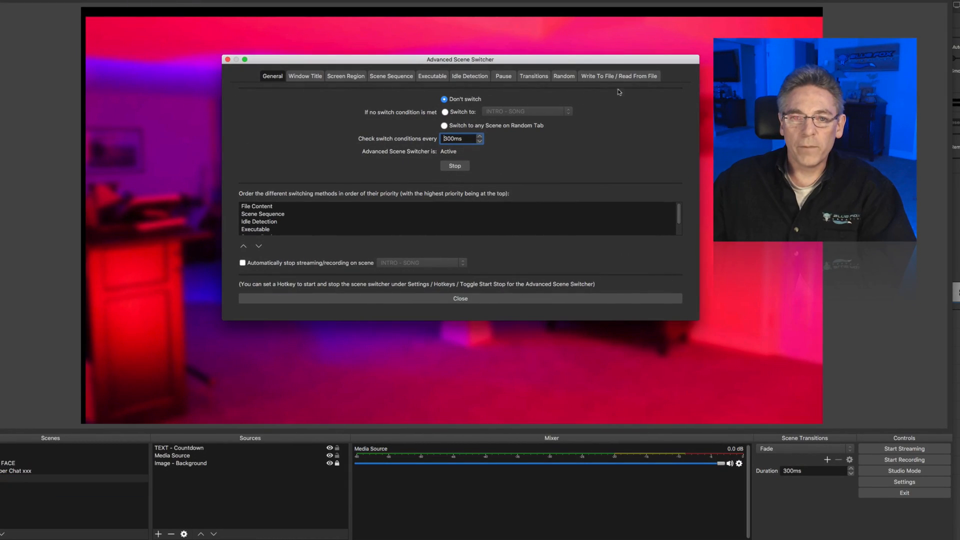
pyautogui.moveTo(558, 150)
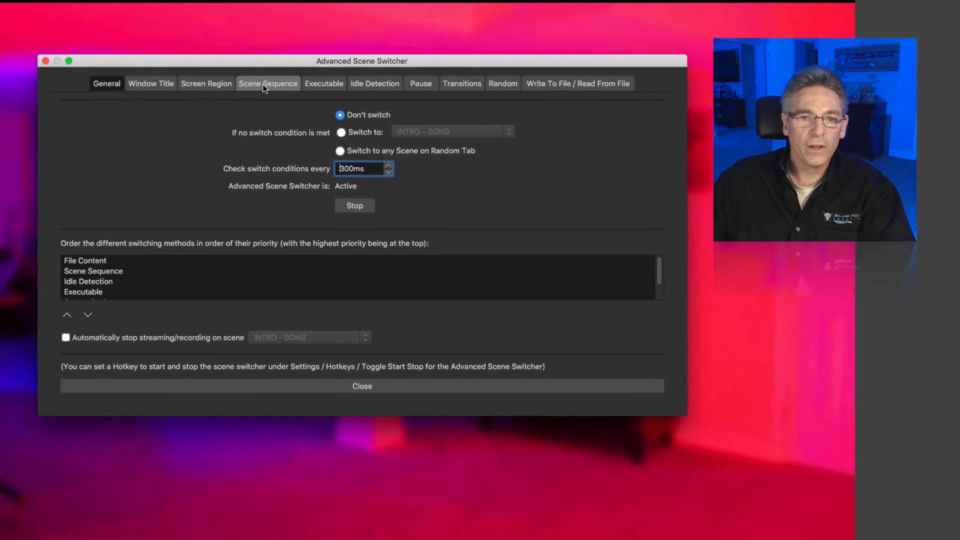
# Step: On the Scene Sequence tab, set TEST - 1111 as the 'When' scene
pyautogui.click(267, 83)
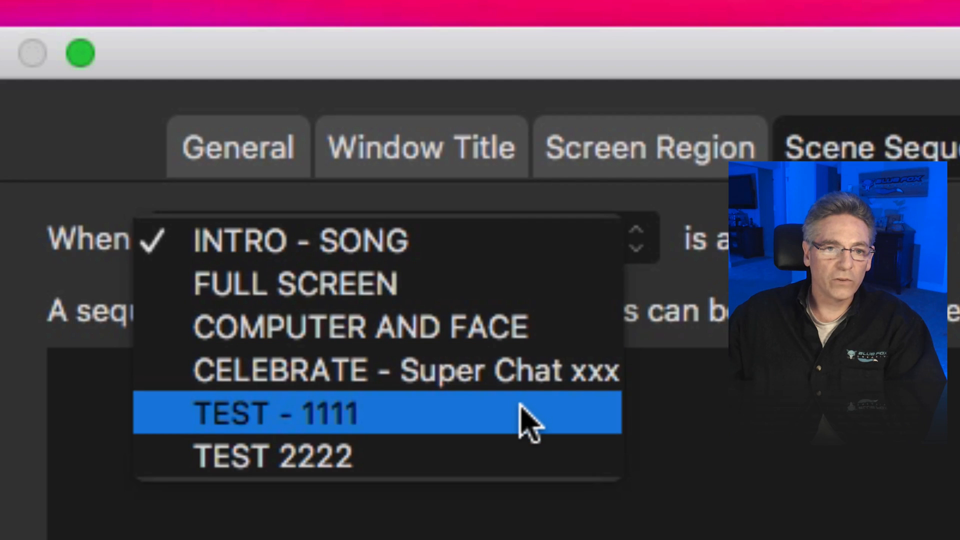
pyautogui.click(298, 240)
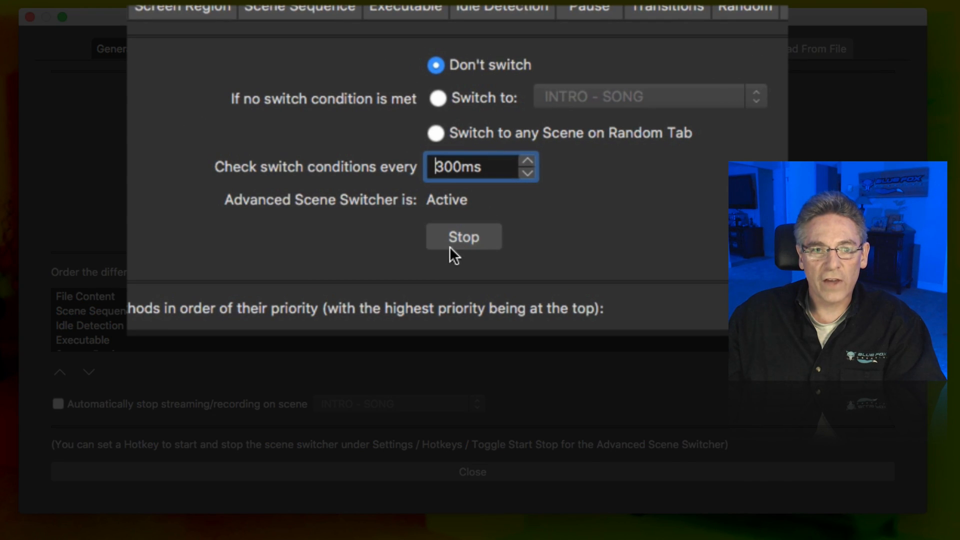
# Step: Stop and restart the switcher, then close the Advanced Scene Switcher window
pyautogui.click(464, 237)
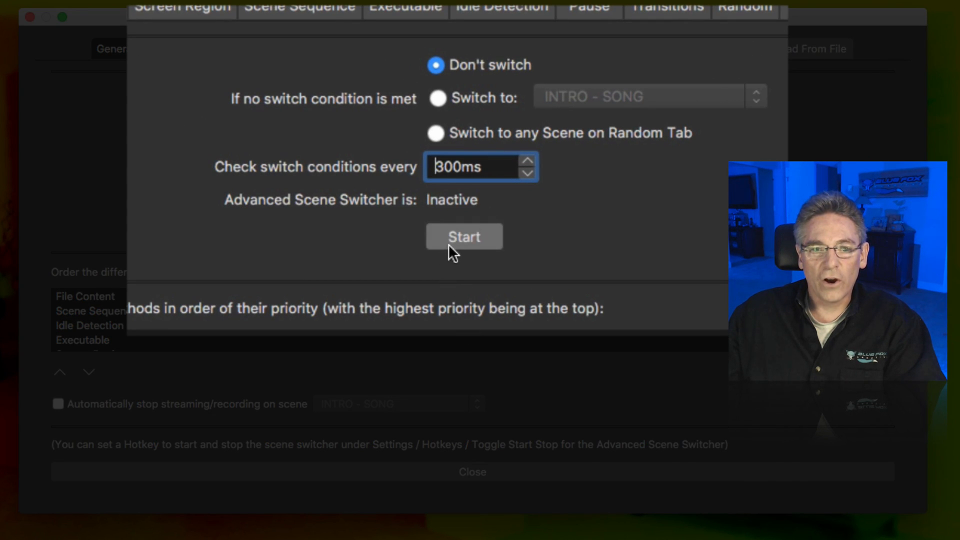
pyautogui.moveTo(472, 245)
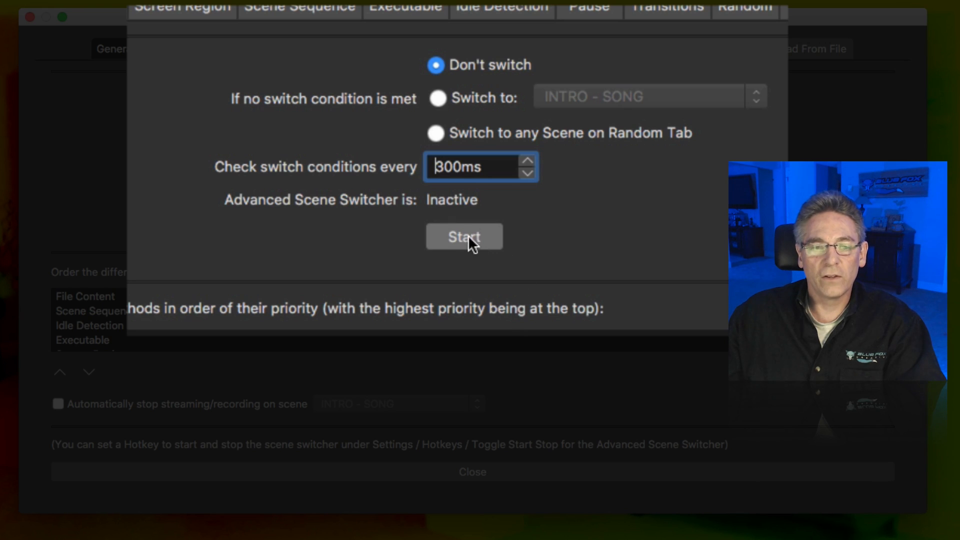
pyautogui.click(463, 236)
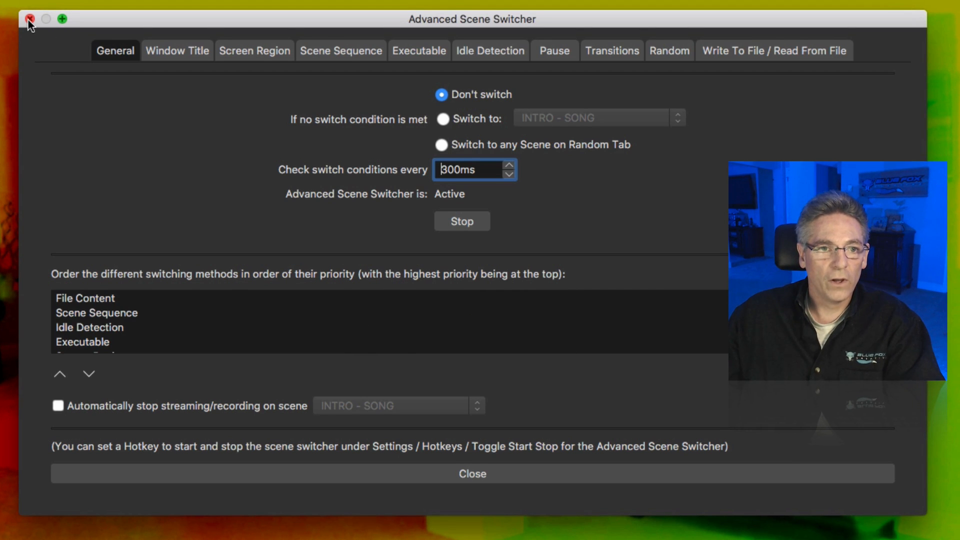
pyautogui.click(29, 19)
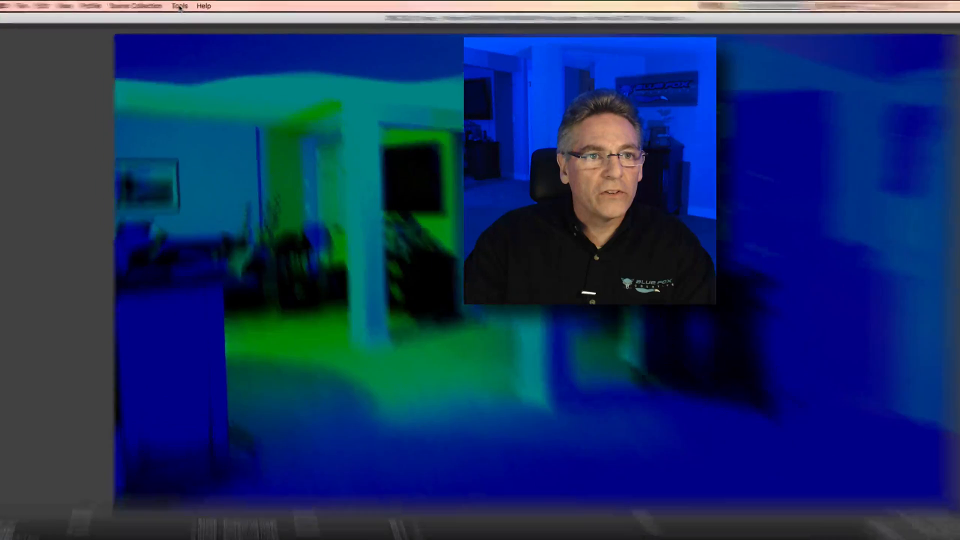
# Step: Reopen Advanced Scene Switcher from the Tools menu, confirming it is still active
pyautogui.click(178, 6)
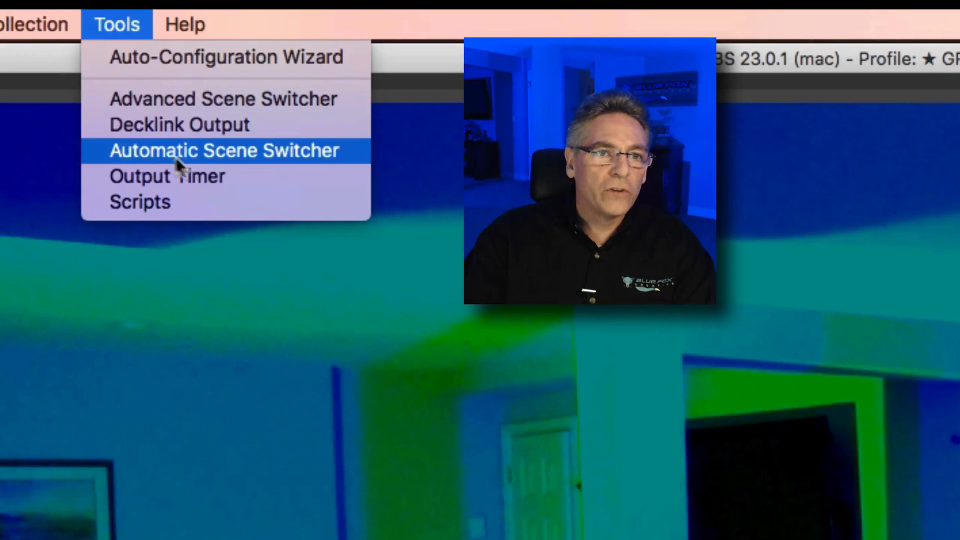
pyautogui.click(223, 151)
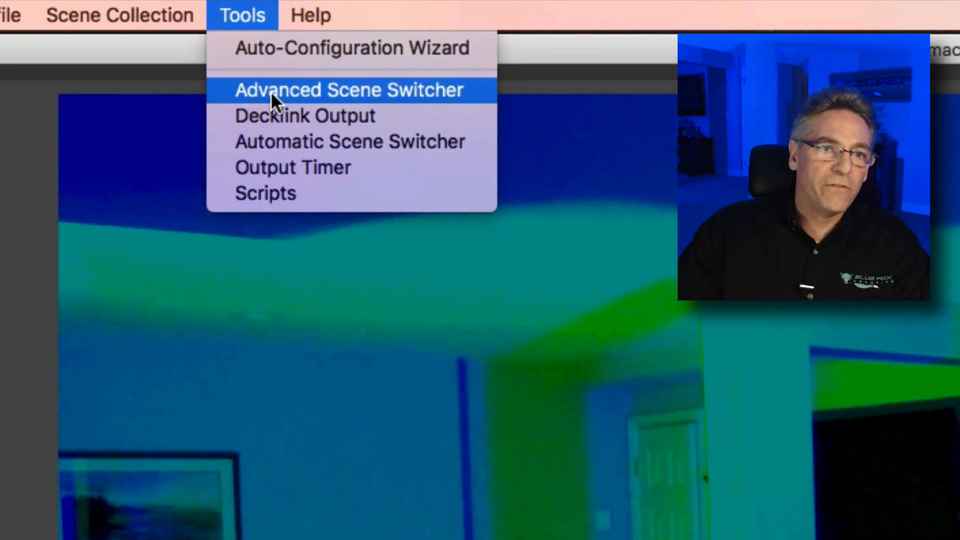
pyautogui.click(349, 89)
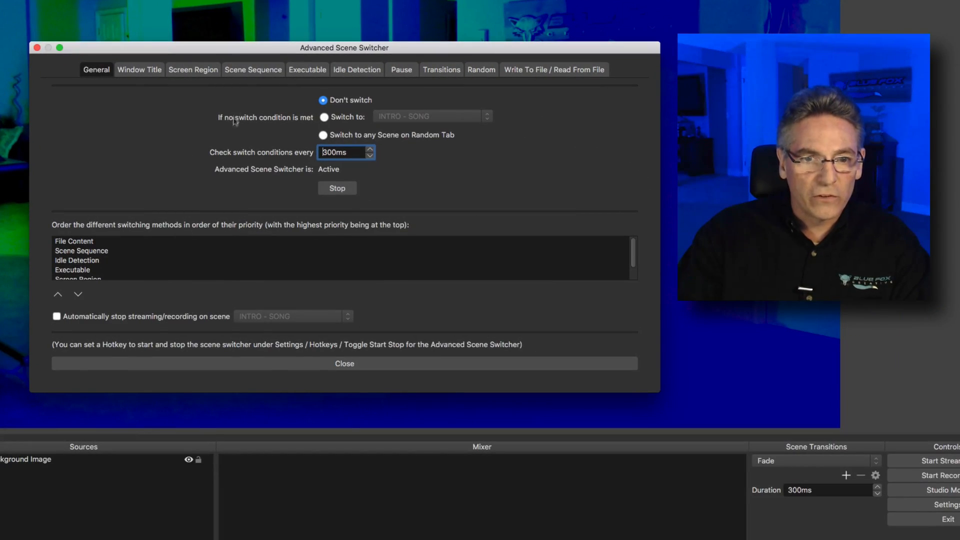
pyautogui.click(253, 69)
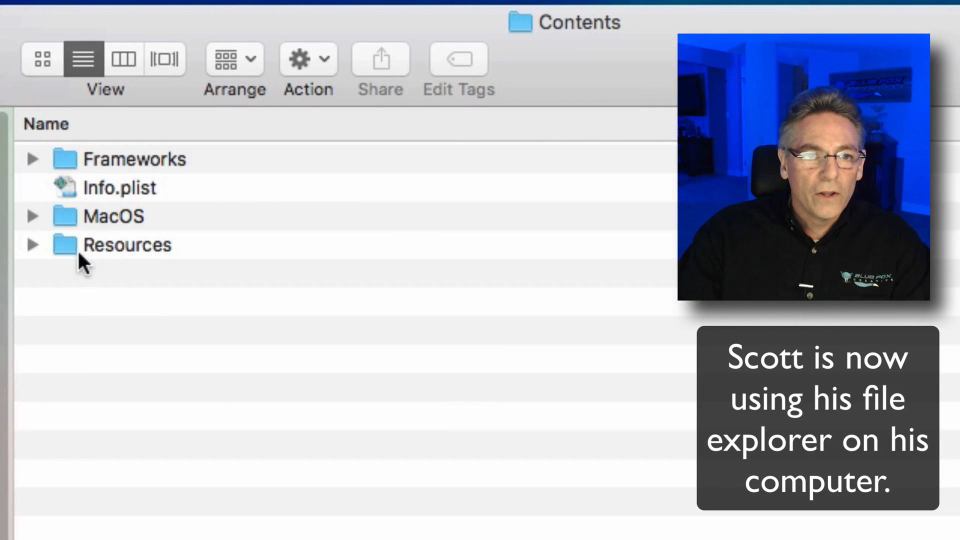
# Step: Open the Resources folder and approve renaming advanced-scene-switcher.so with the password
pyautogui.doubleClick(126, 245)
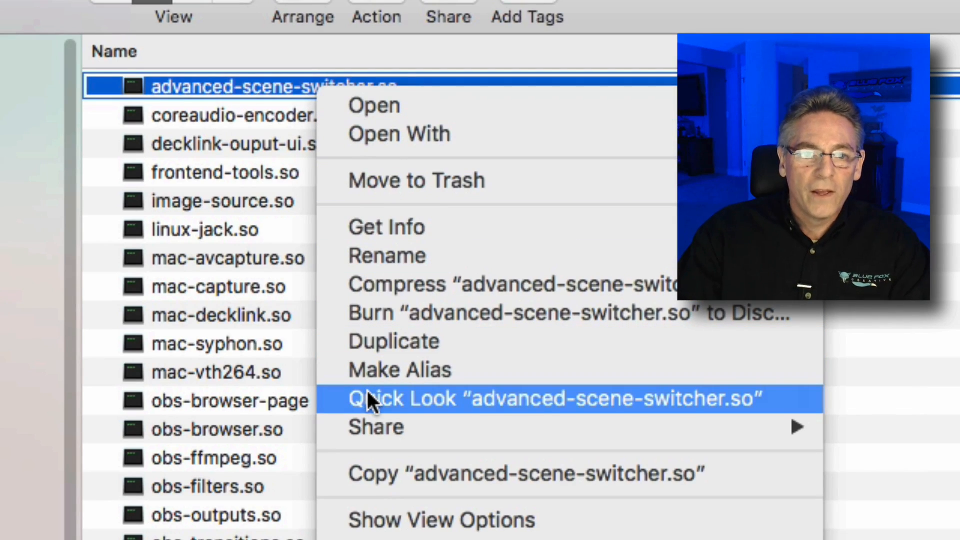
pyautogui.moveTo(387, 256)
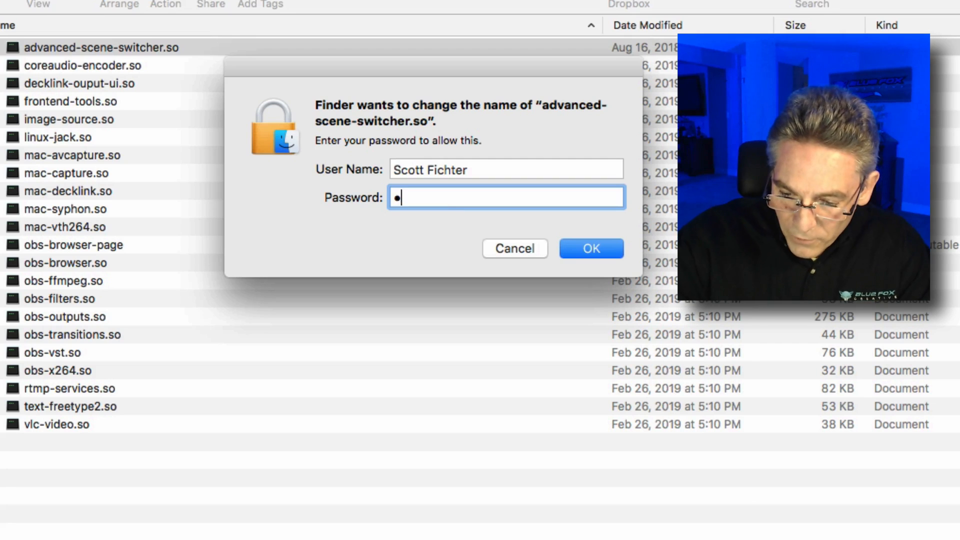
pyautogui.click(589, 248)
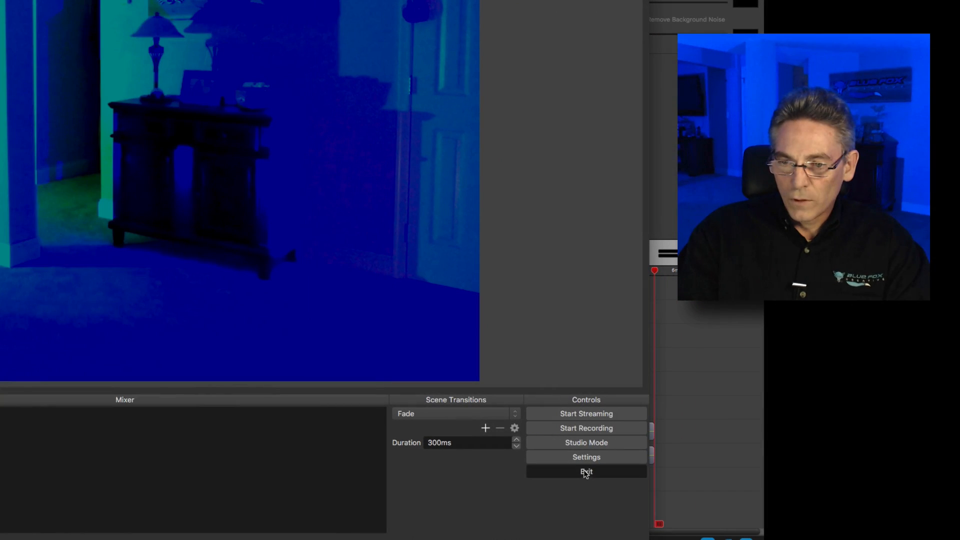
# Step: Quit and relaunch OBS, then check that Tools lists Automatic Scene Switcher
pyautogui.click(586, 471)
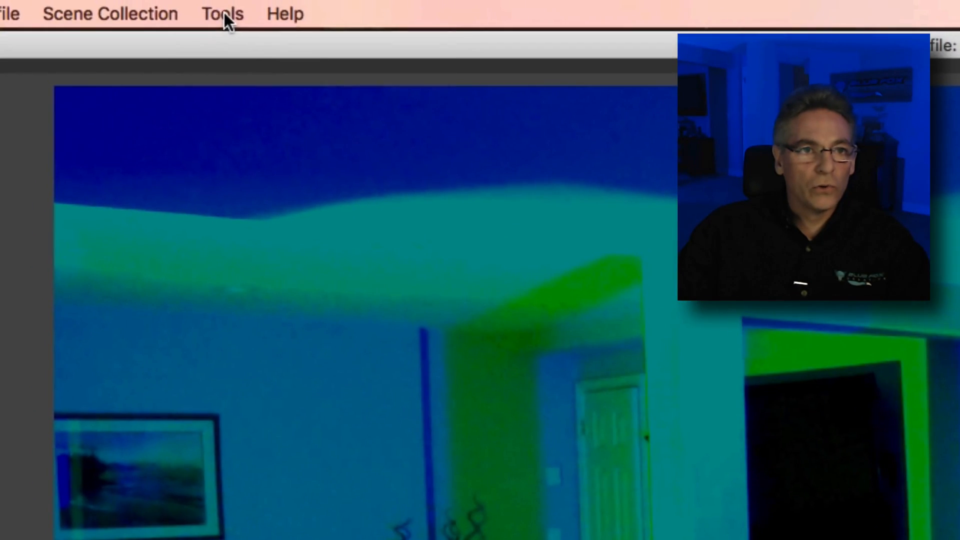
pyautogui.click(222, 13)
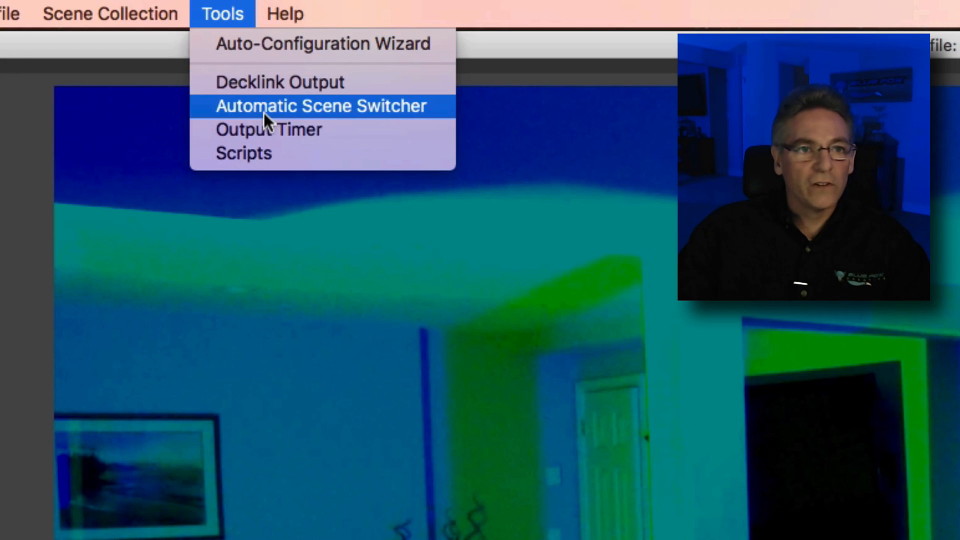
pyautogui.click(321, 106)
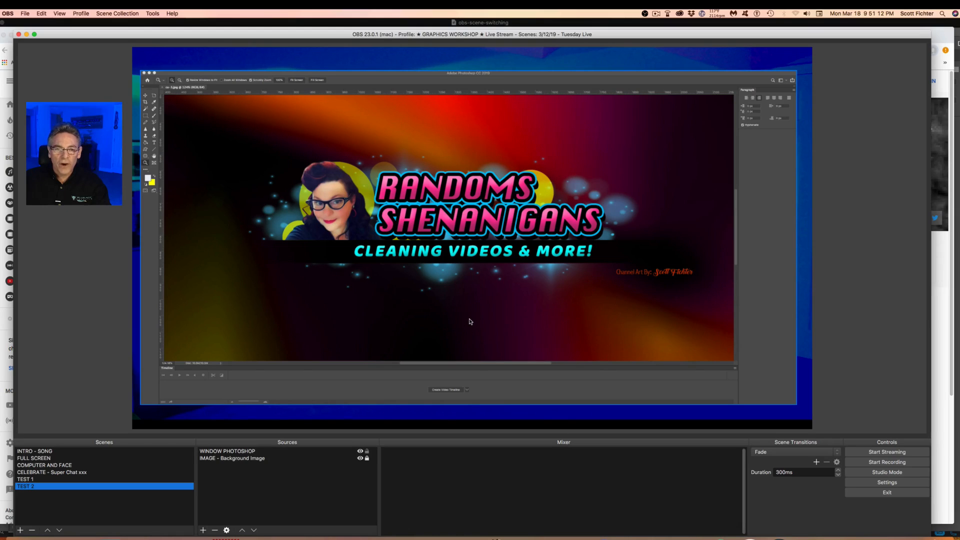
pyautogui.moveTo(474, 231)
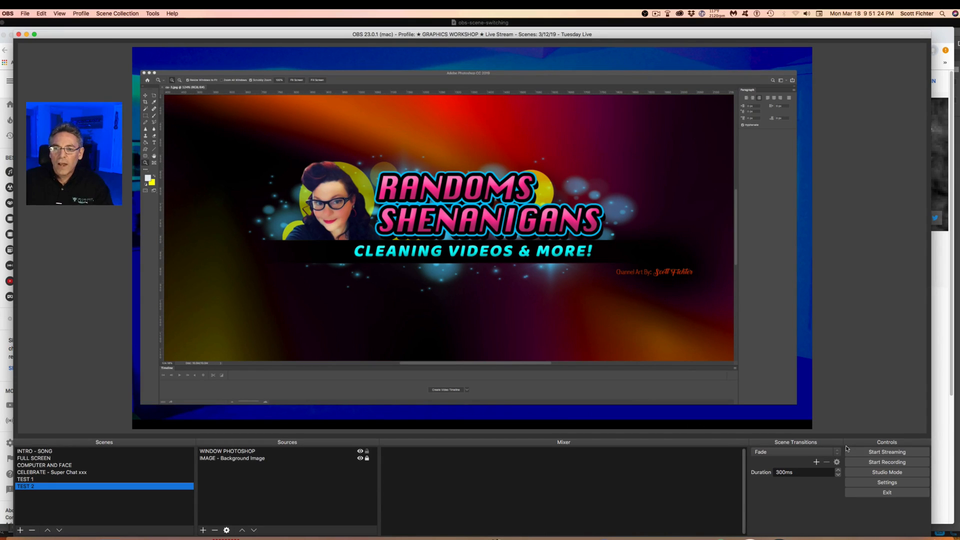
pyautogui.click(152, 14)
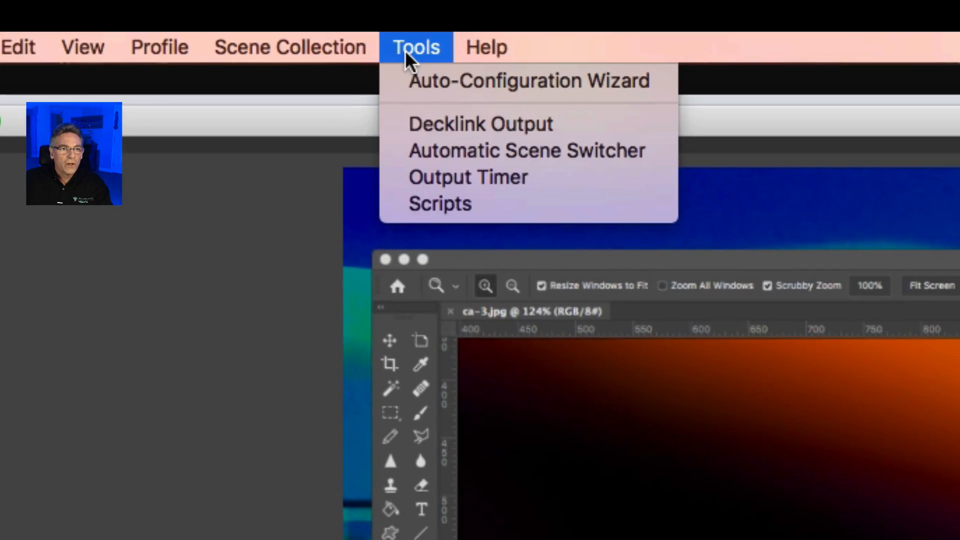
# Step: In Automatic Scene Switcher, add a rule mapping Photoshop CC to scene TEST 2
pyautogui.click(527, 150)
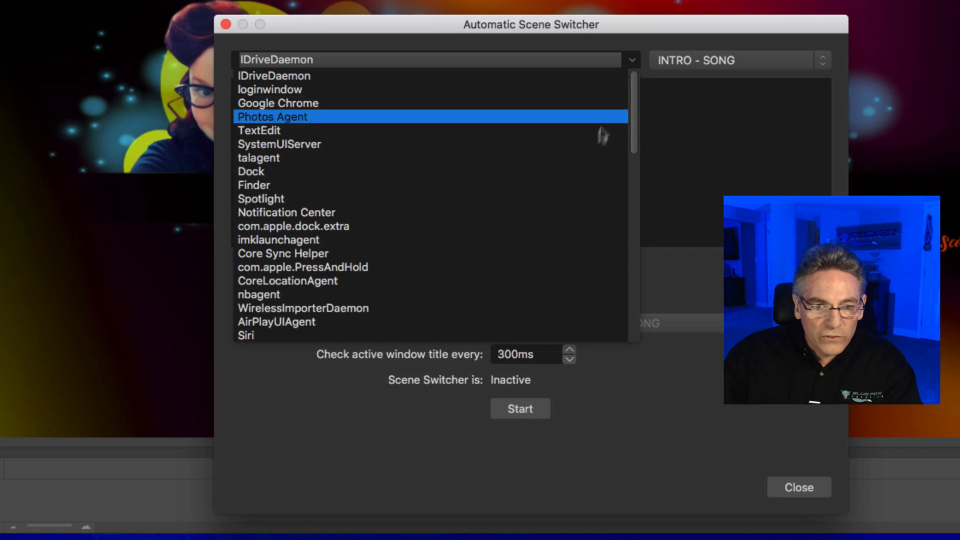
pyautogui.scroll(-3)
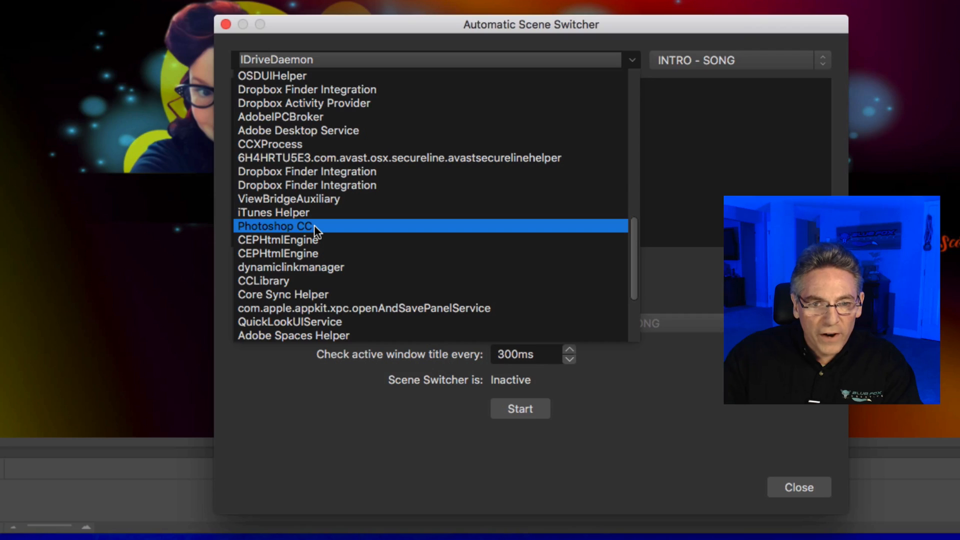
pyautogui.moveTo(265, 232)
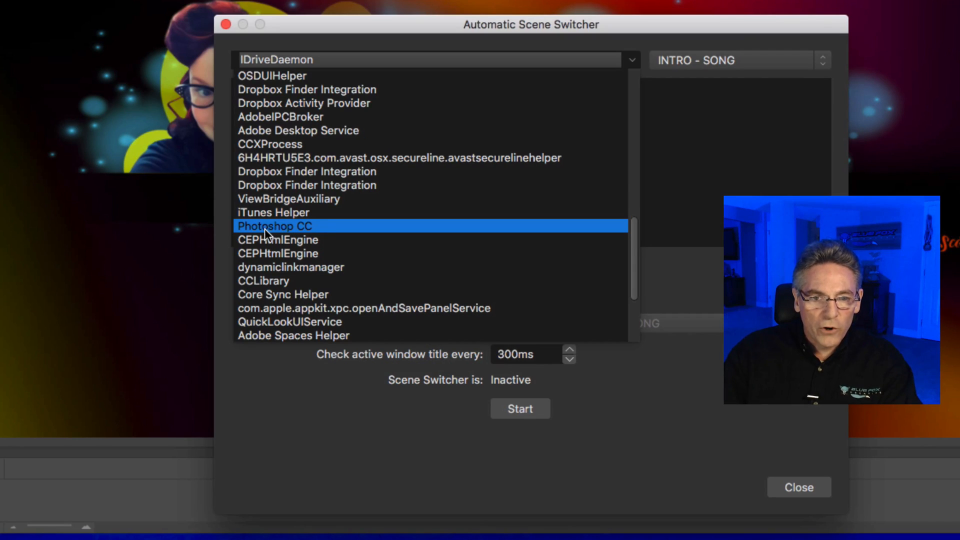
pyautogui.click(275, 226)
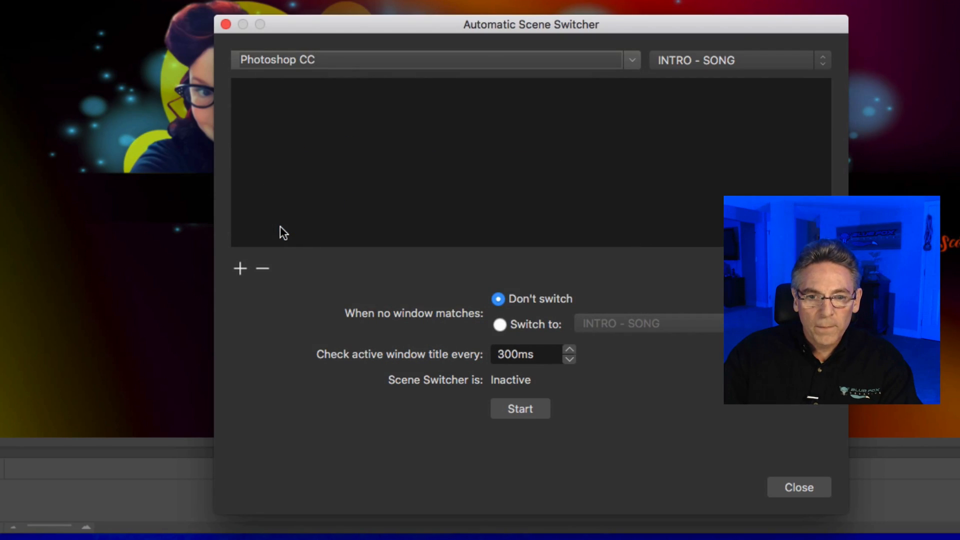
pyautogui.click(738, 60)
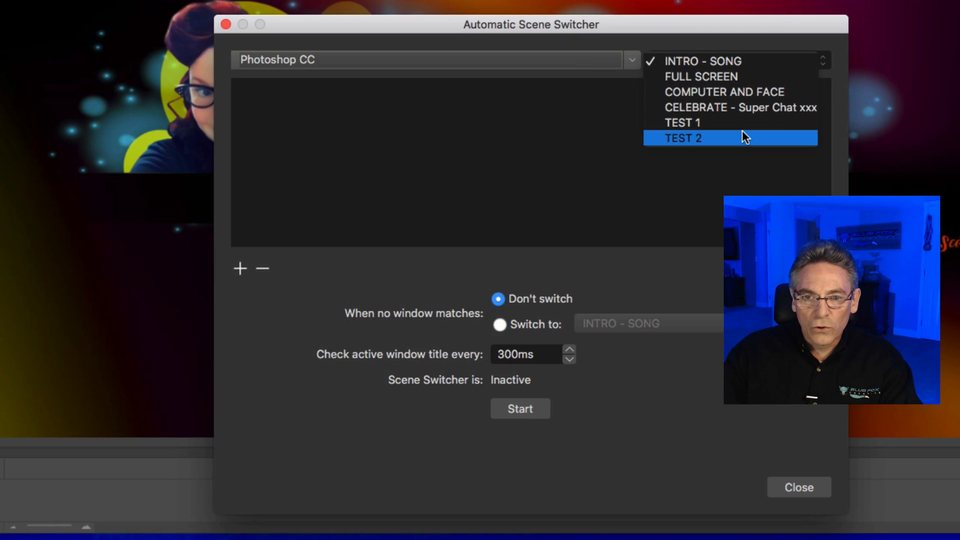
pyautogui.click(682, 138)
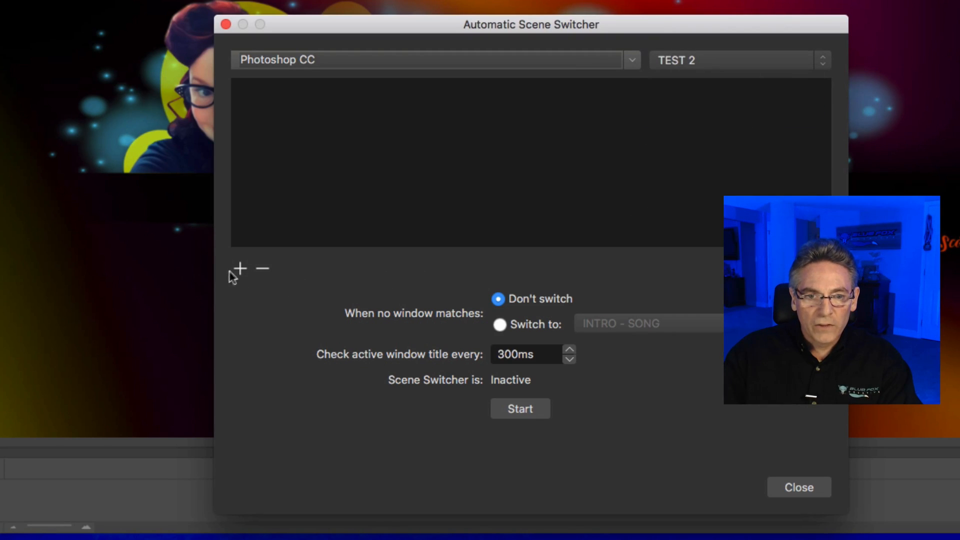
pyautogui.click(239, 268)
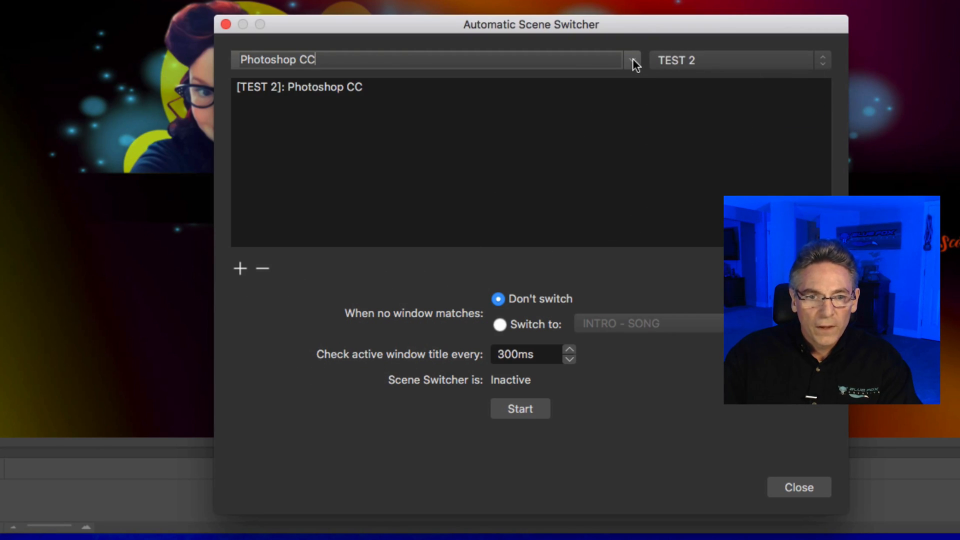
# Step: Map Google Chrome to TEST 1, start switching, and close the settings
pyautogui.click(632, 60)
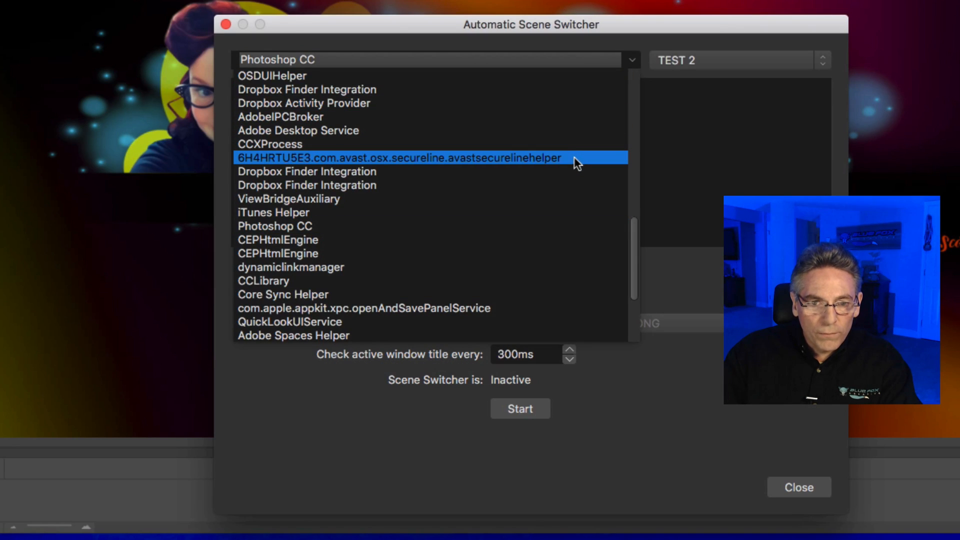
pyautogui.scroll(-3)
pyautogui.write('Google Chrome')
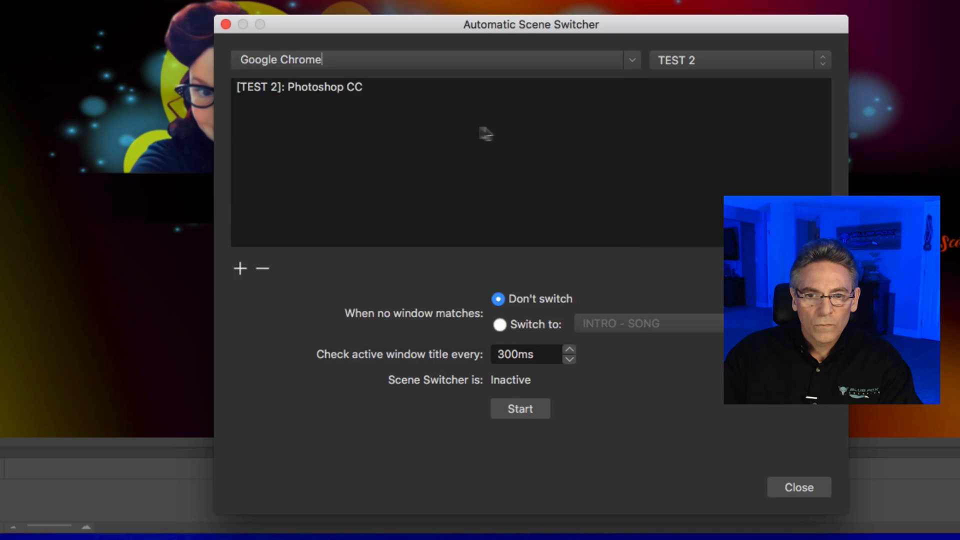
pyautogui.click(729, 60)
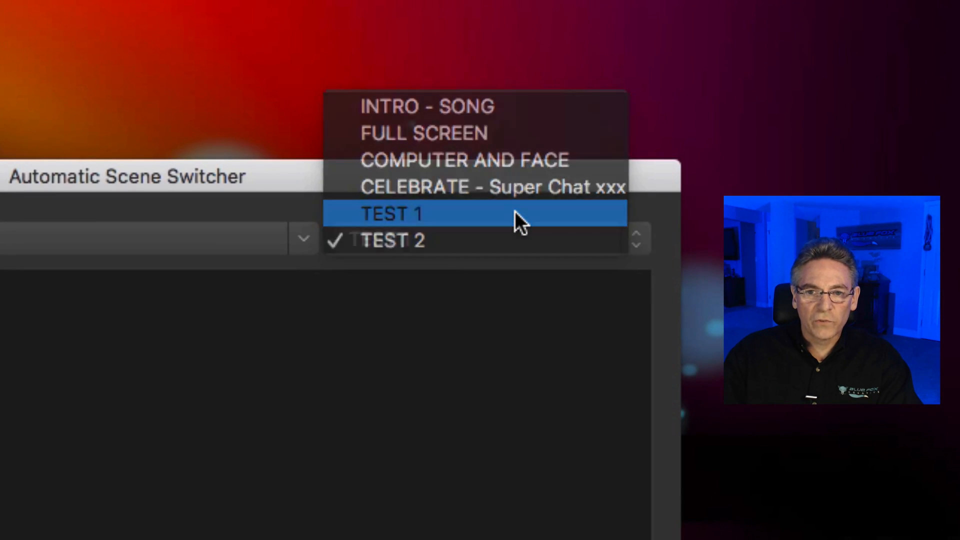
pyautogui.click(392, 213)
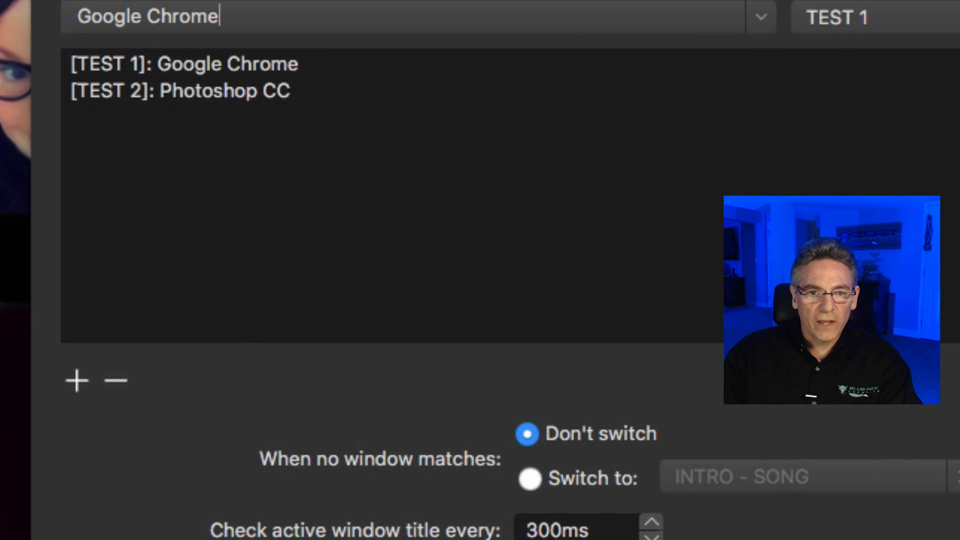
pyautogui.scroll(-3)
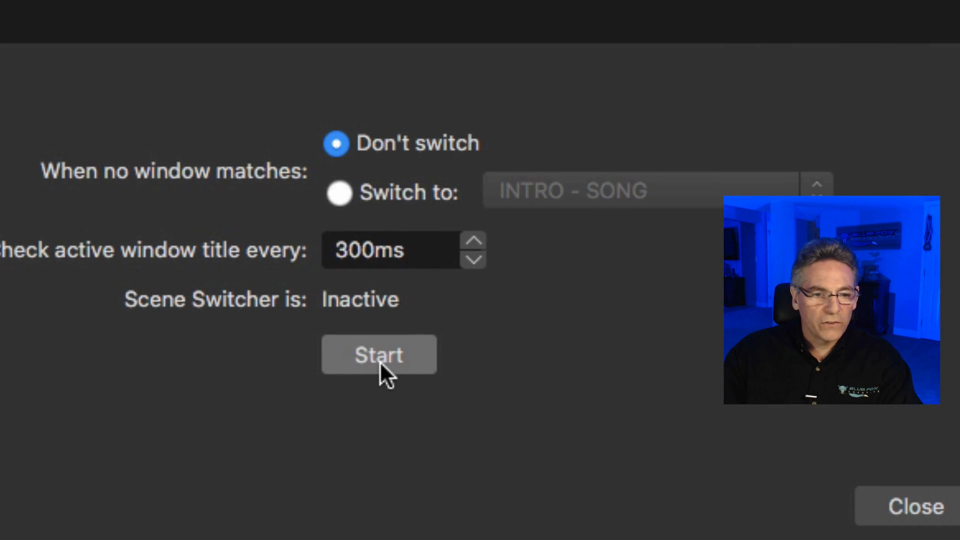
pyautogui.click(379, 354)
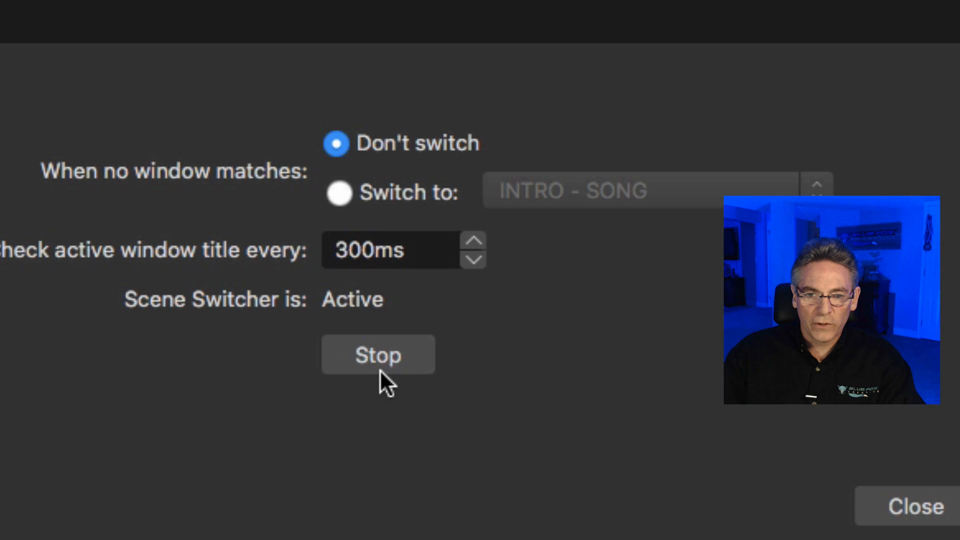
pyautogui.click(916, 507)
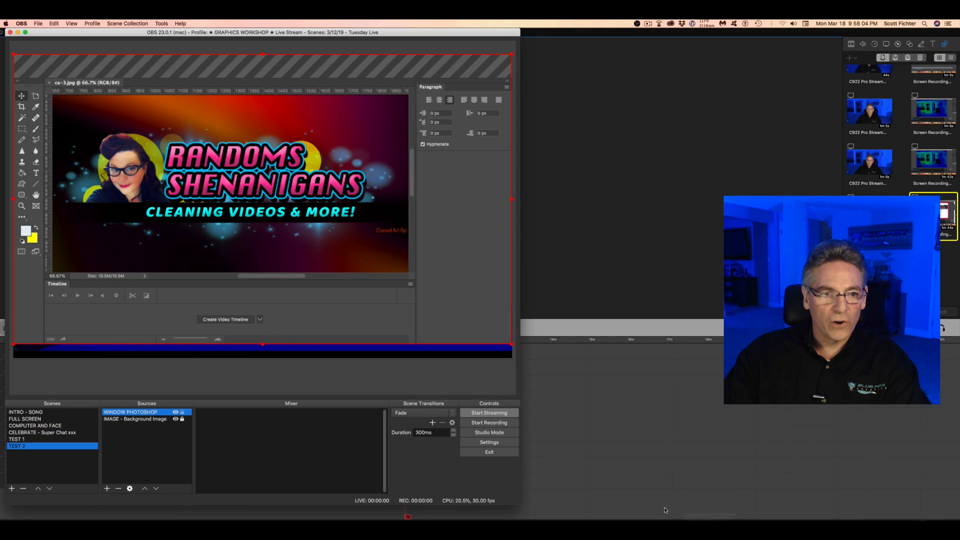
# Step: Bring the Chrome window forward while OBS still shows the TEST 2 Photoshop scene
pyautogui.click(372, 517)
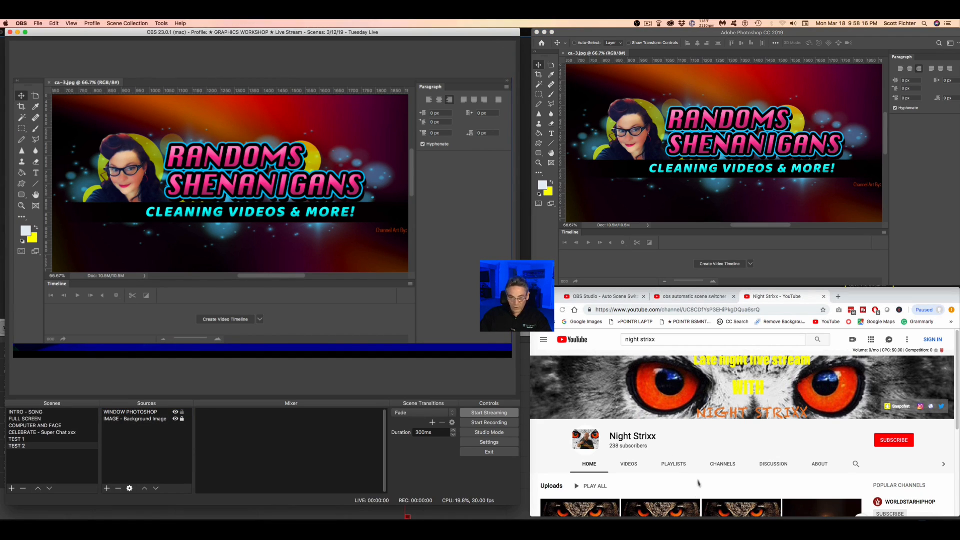
pyautogui.moveTo(732, 459)
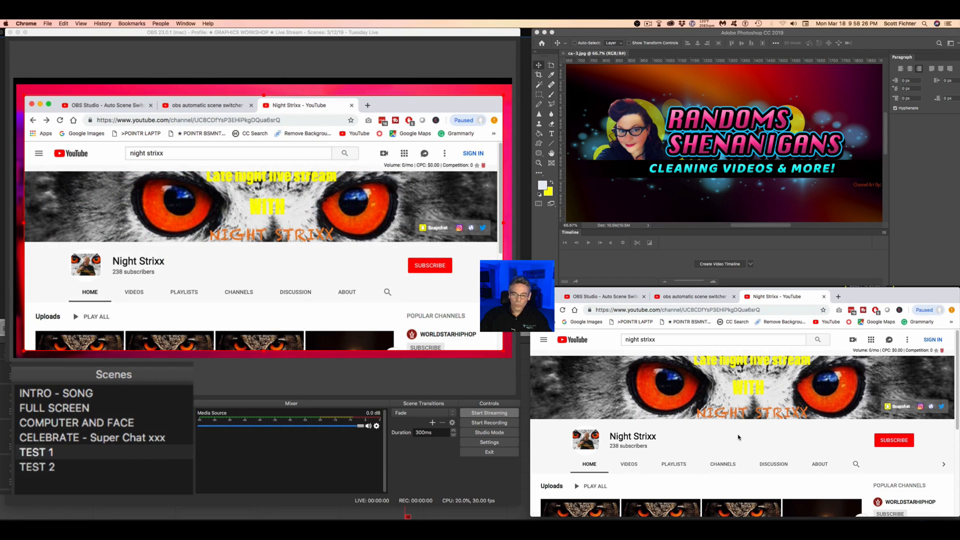
pyautogui.moveTo(728, 446)
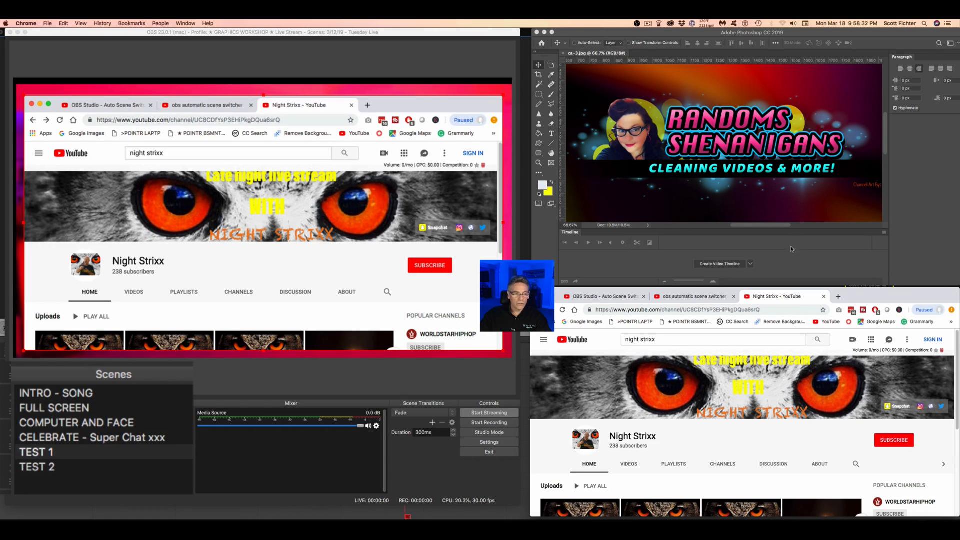
pyautogui.moveTo(771, 93)
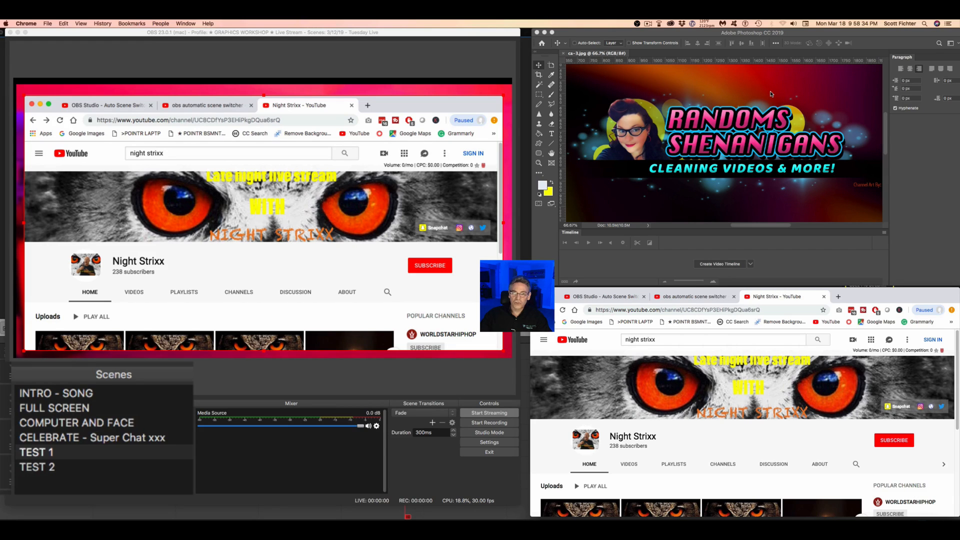